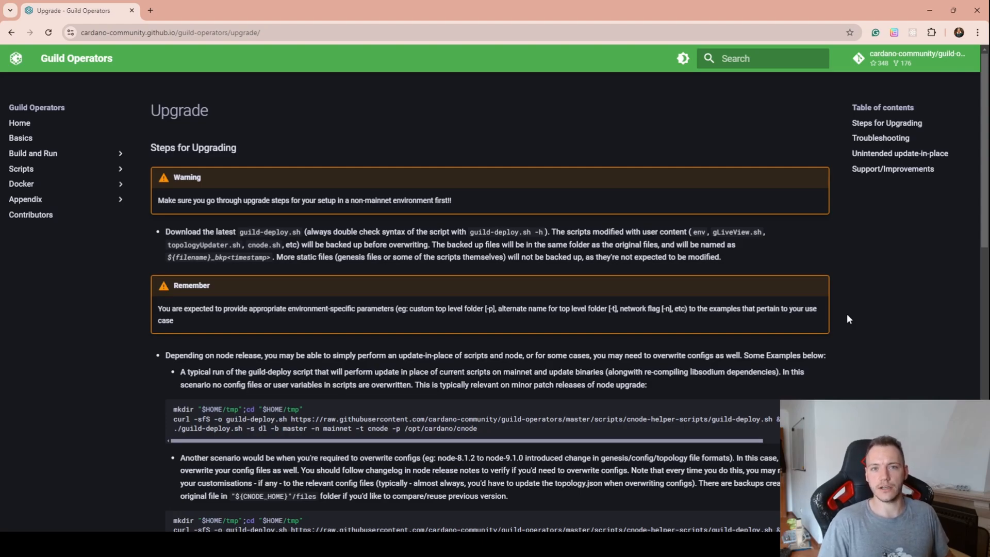
mouse_move(768, 321)
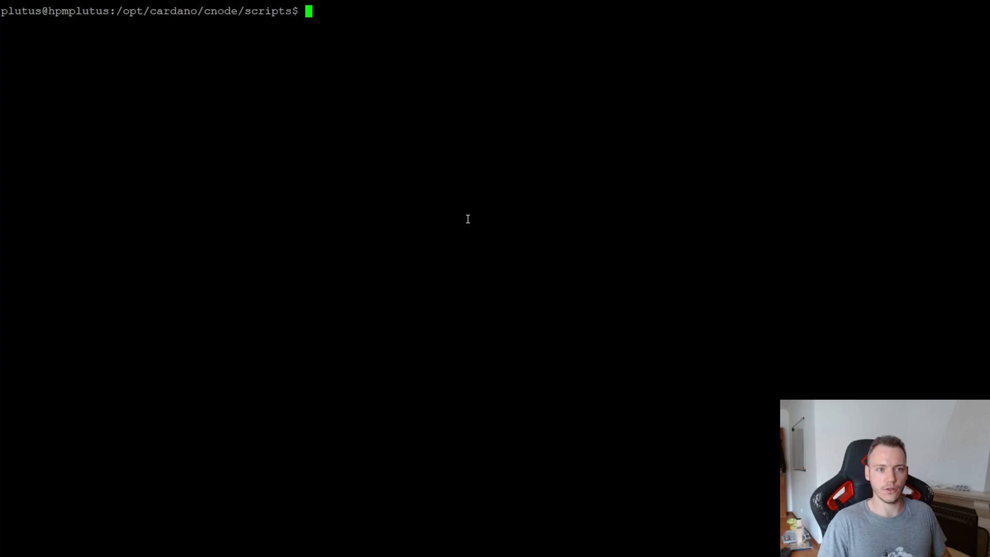
Step: Run cardano-node --version, reporting the installed version 8.9.4 with its git revision
type("cardano")
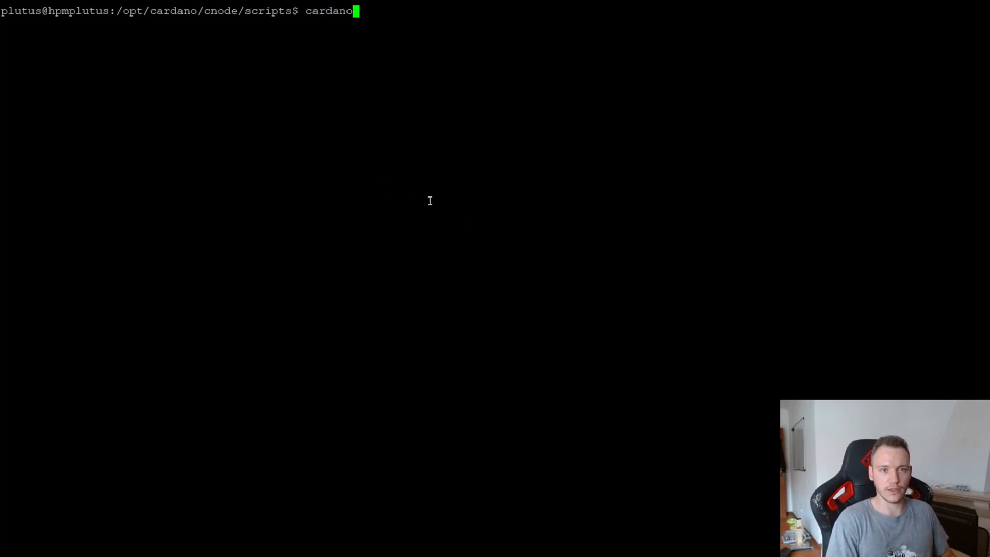
type("-node --version")
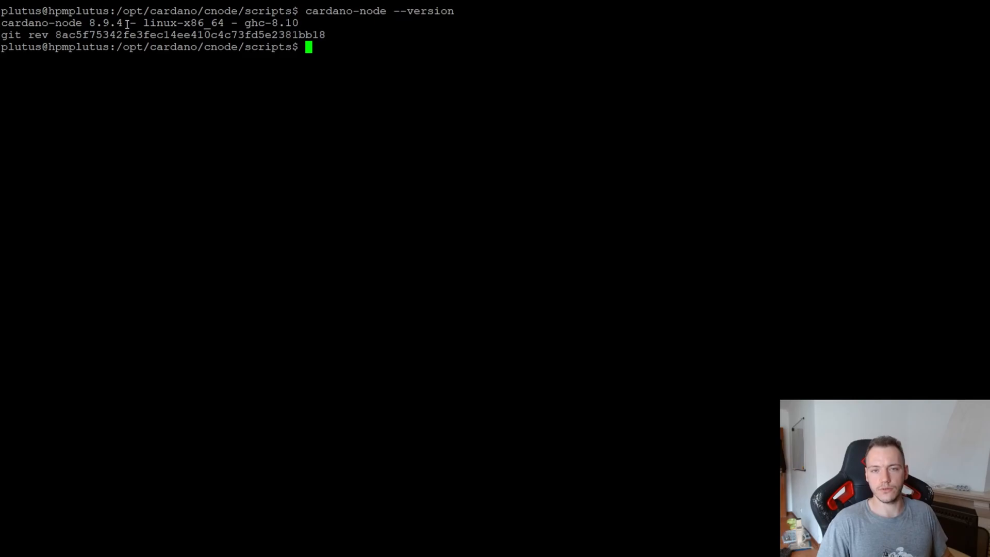
mouse_move(540, 107)
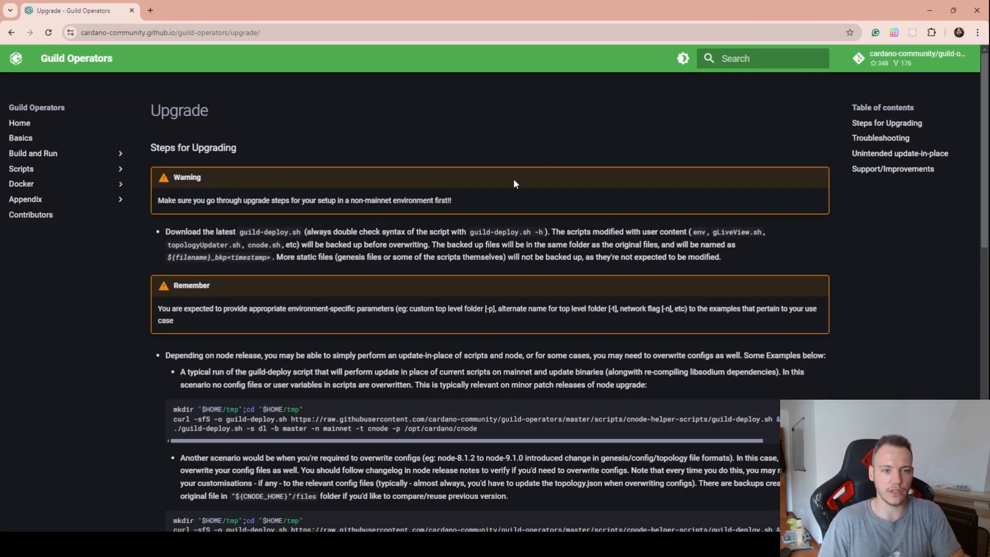
mouse_move(519, 178)
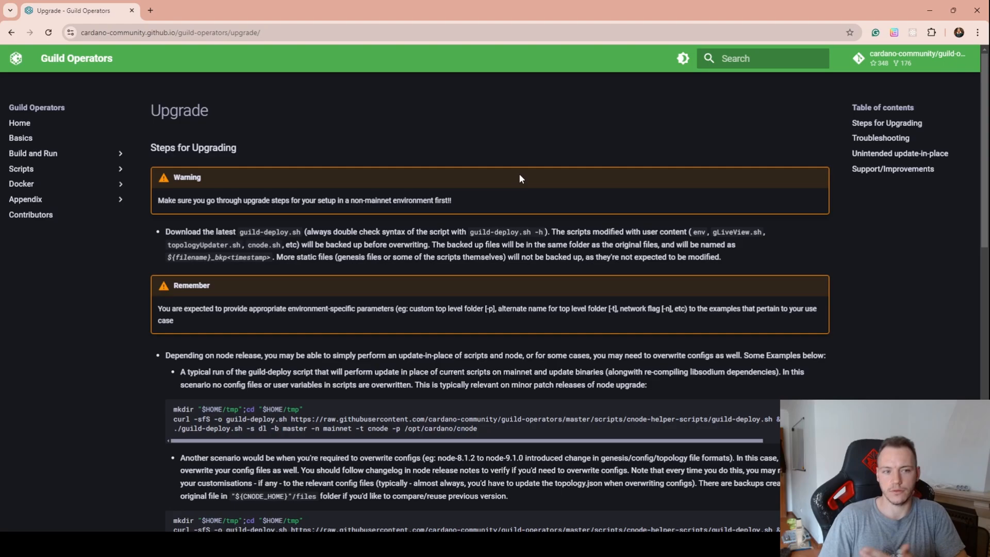
mouse_move(546, 196)
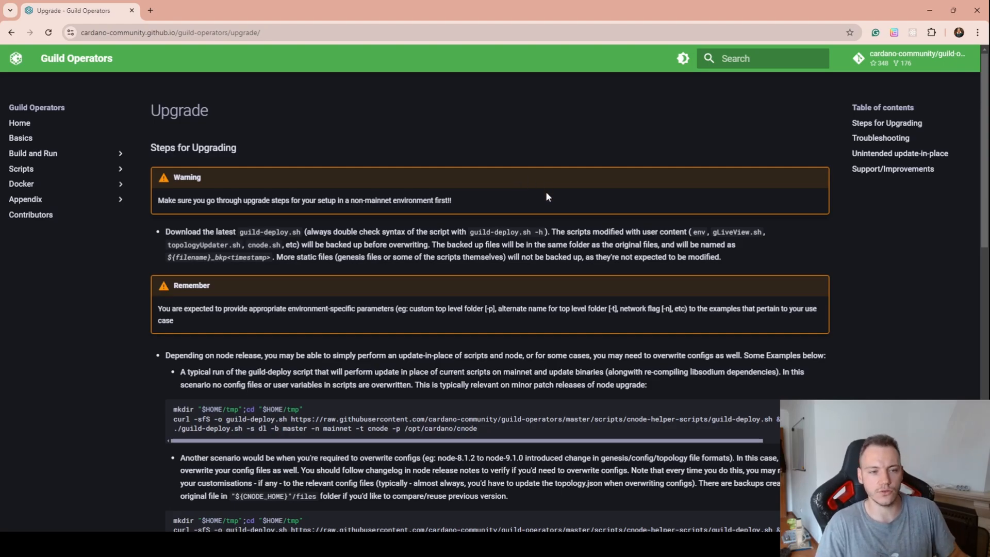
mouse_move(496, 173)
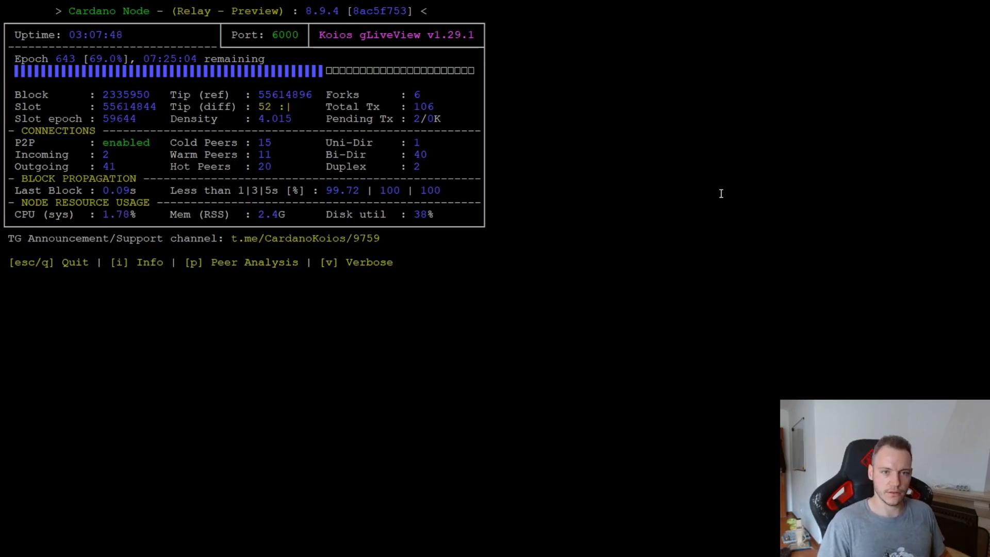
Step: Quit gLiveView with q and stop the node via sudo systemctl stop cnode
key("q")
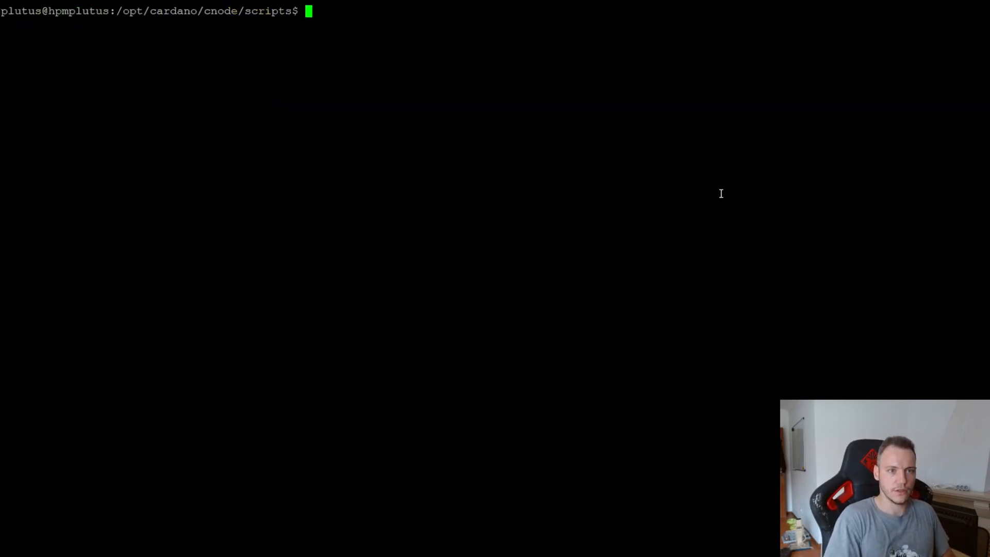
type("sudo systemctl stop")
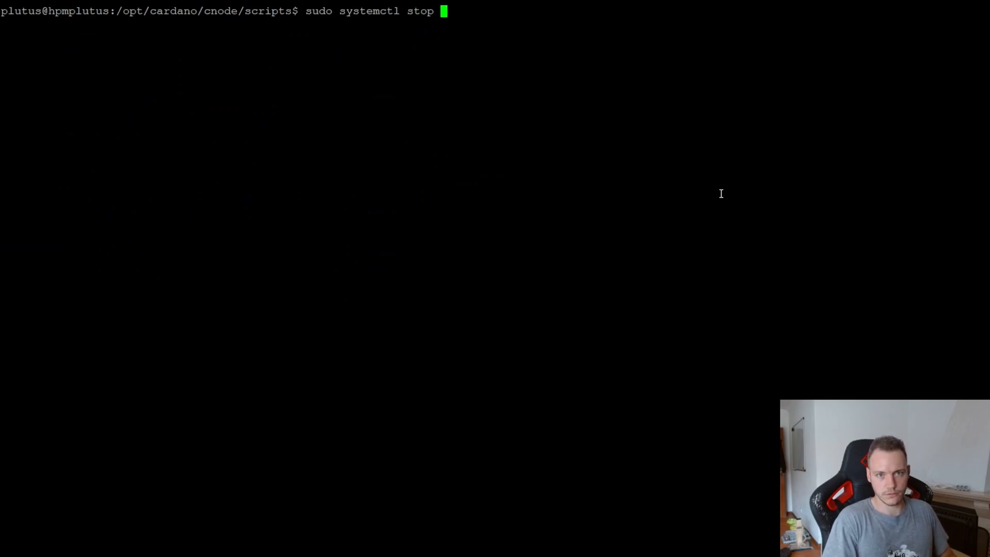
type("cnode")
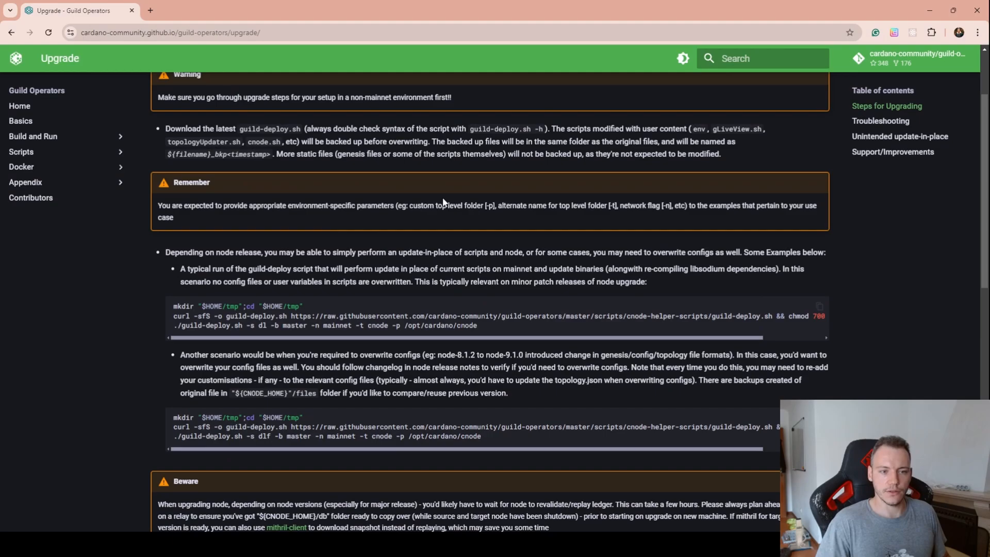
Step: Copy the docs code block that downloads guild-deploy.sh into $HOME/tmp and makes it executable
left_click(170, 32)
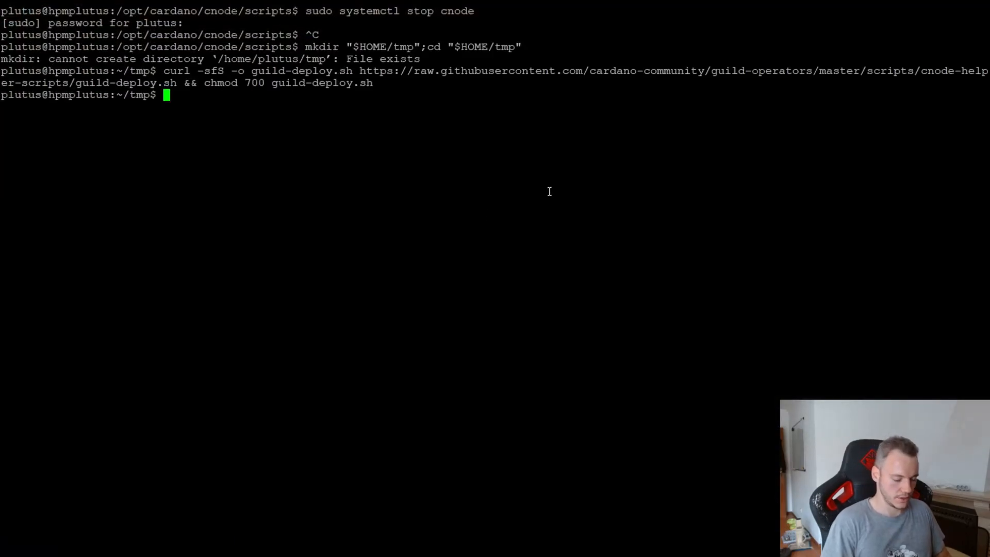
Step: List ~/tmp and run ./guild-deploy.sh --help to show its usage options
type("ls")
type(".")
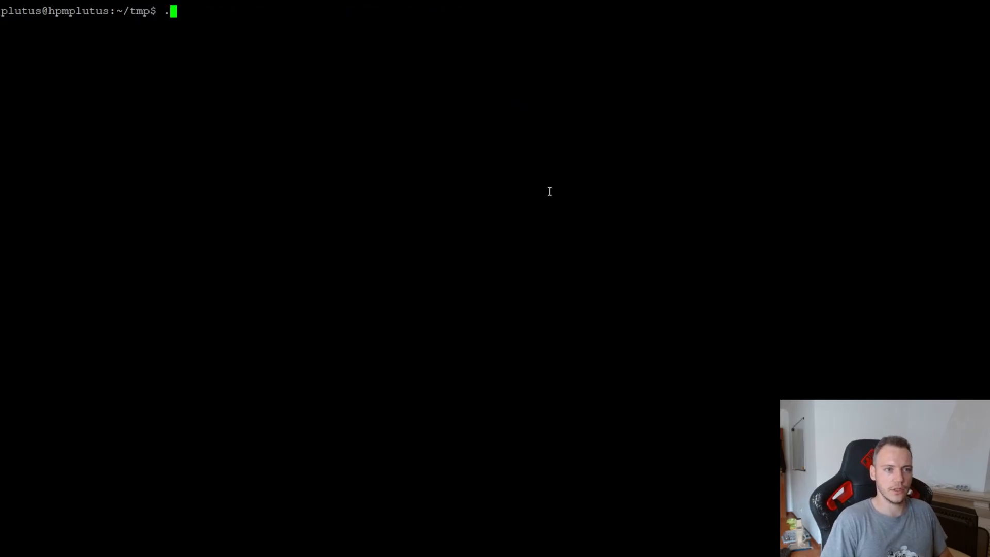
type("/guild-deploy.sh --help")
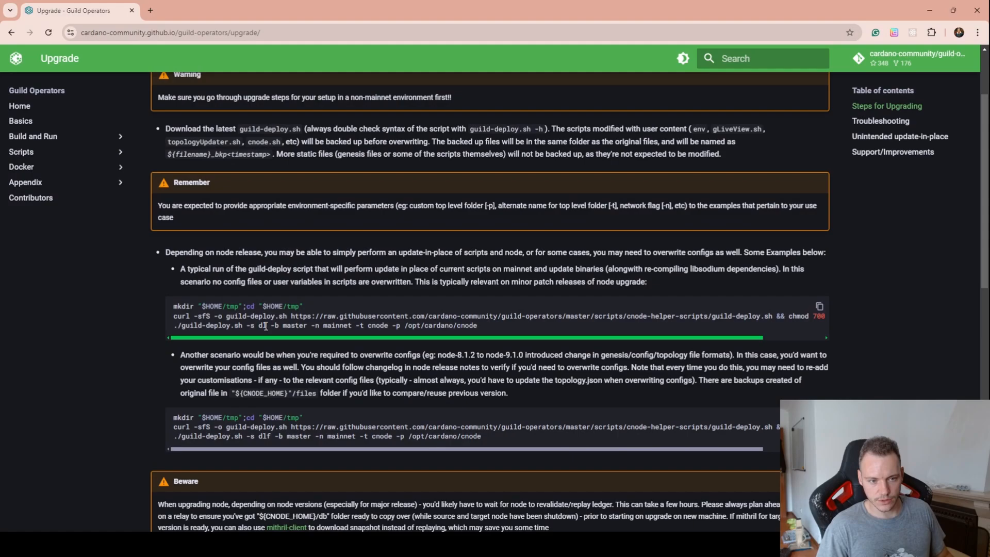
Step: Highlight the -s component flags and -n network option in the example guild-deploy command
double_click(261, 325)
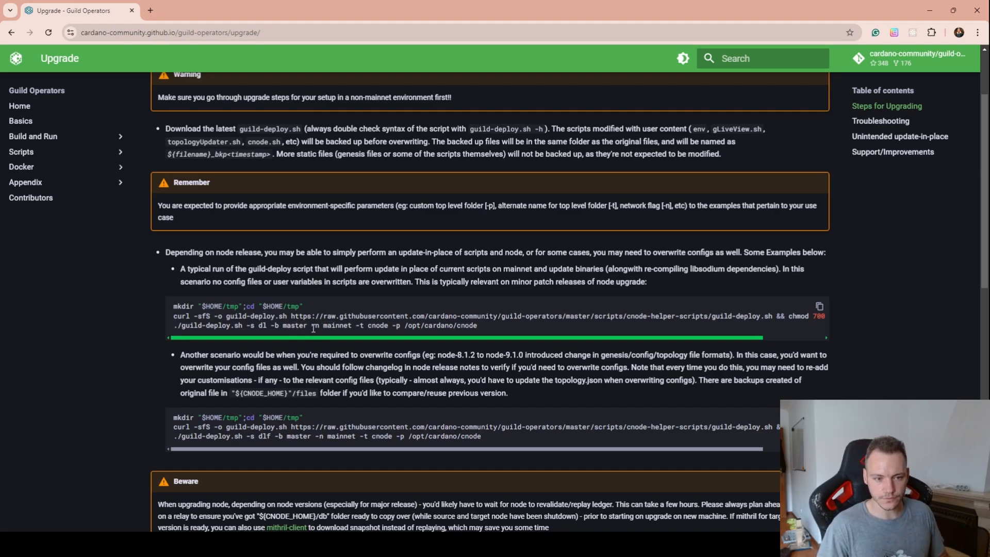
double_click(331, 324)
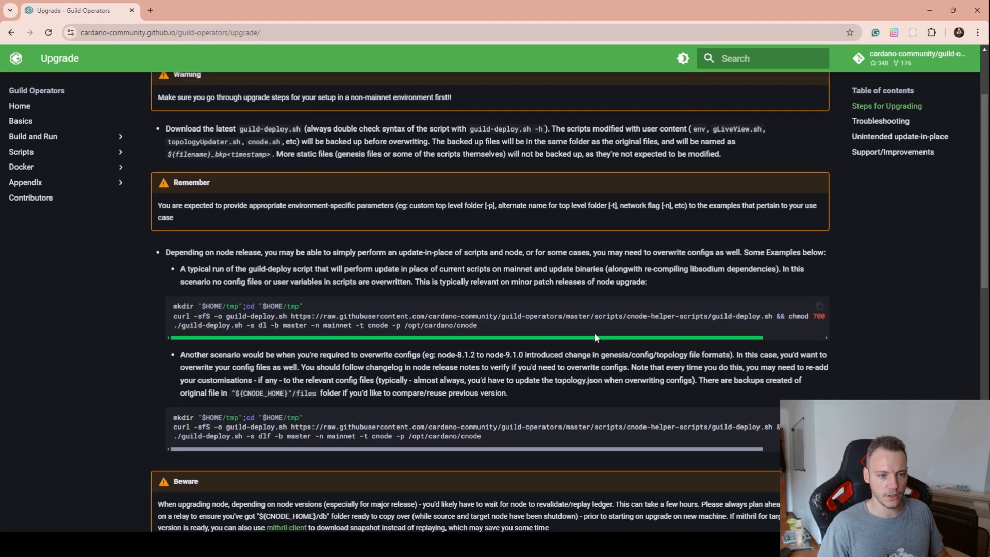
double_click(260, 325)
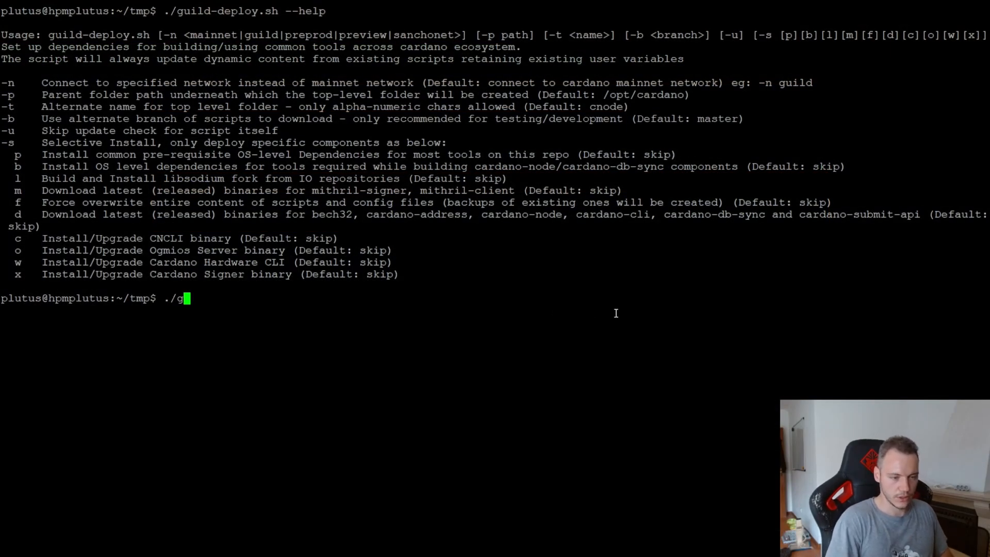
Step: Enter ./guild-deploy.sh -s dlm selecting binaries, libsodium and Mithril components
type("uild-deploy.sh -s")
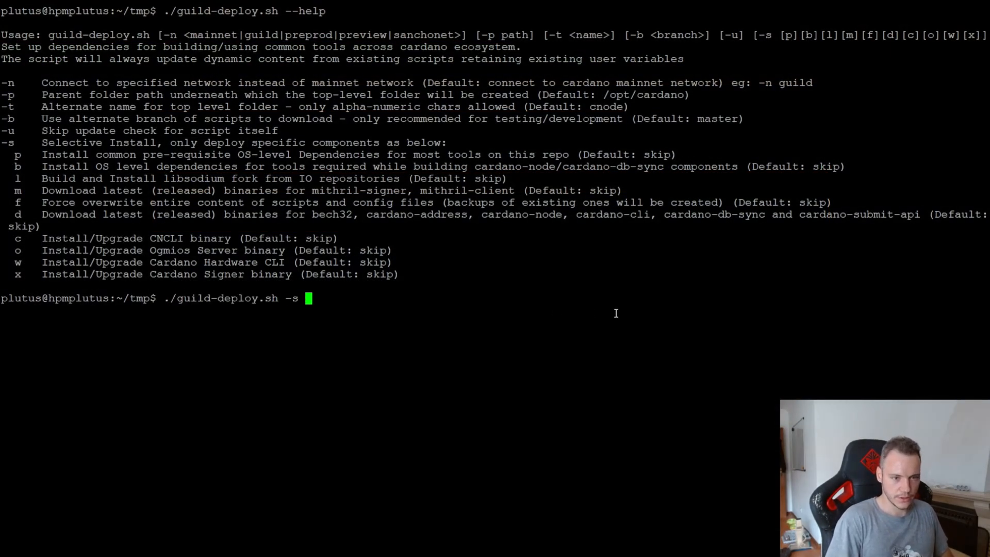
type("d")
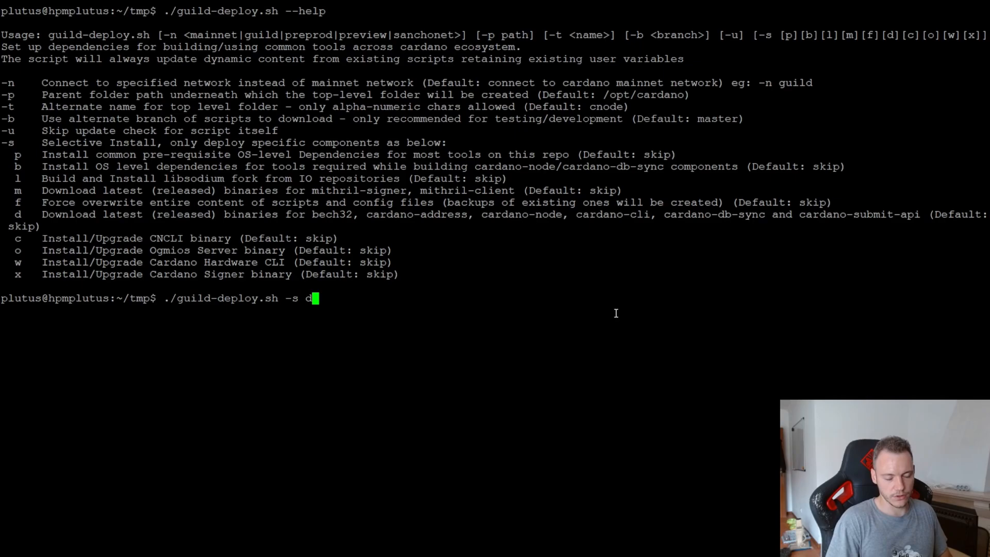
type("l")
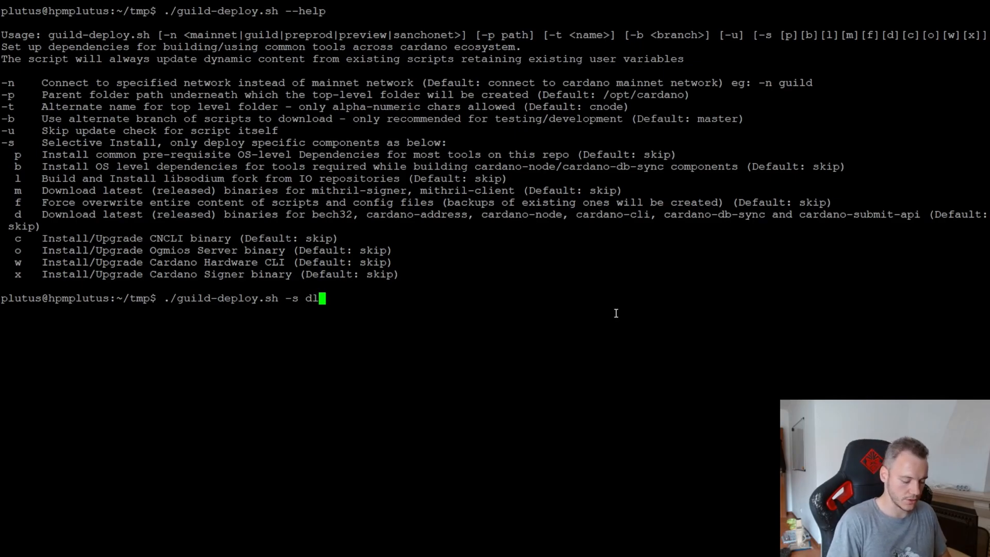
type("m")
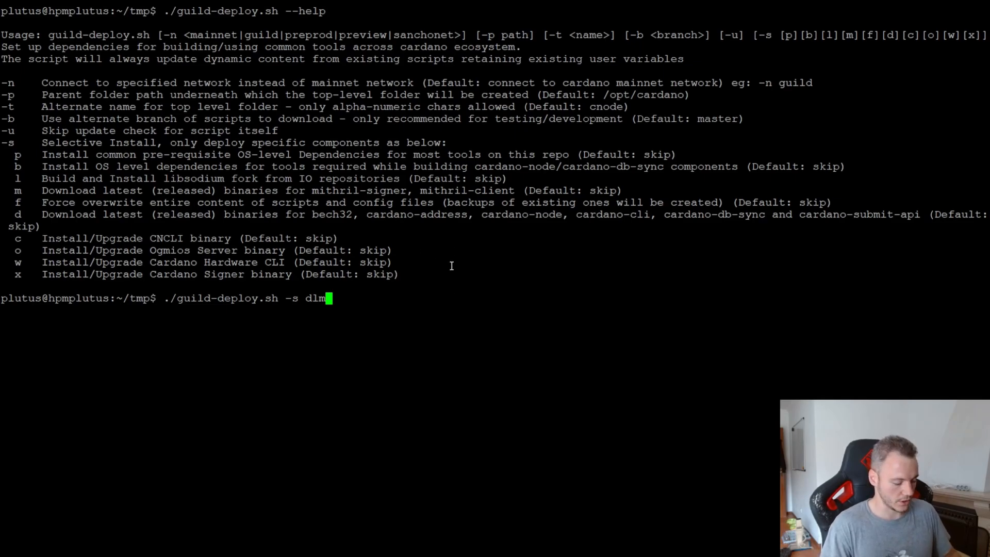
Step: Complete and run guild-deploy.sh -s dlmf -b alpha -n preview, which updates the script itself
type("f")
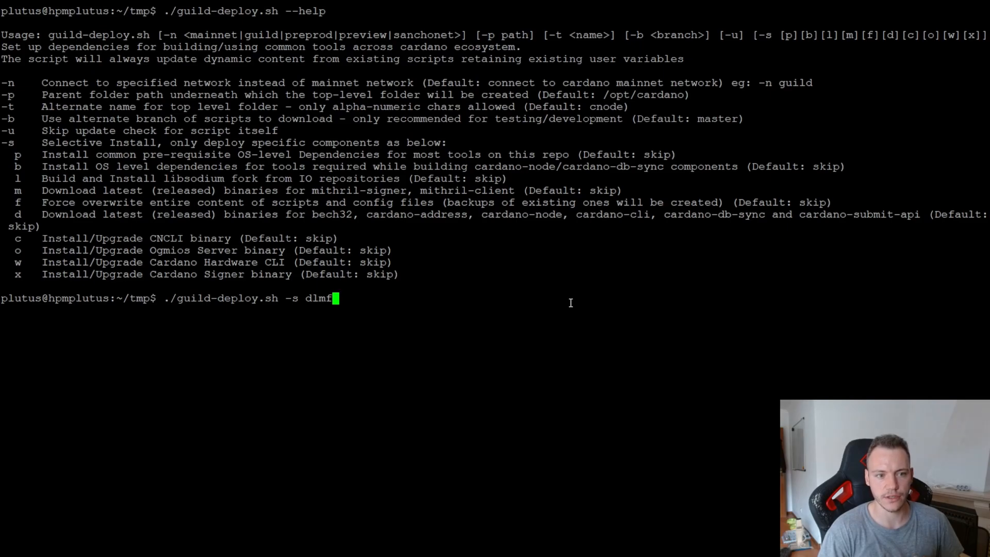
mouse_move(544, 294)
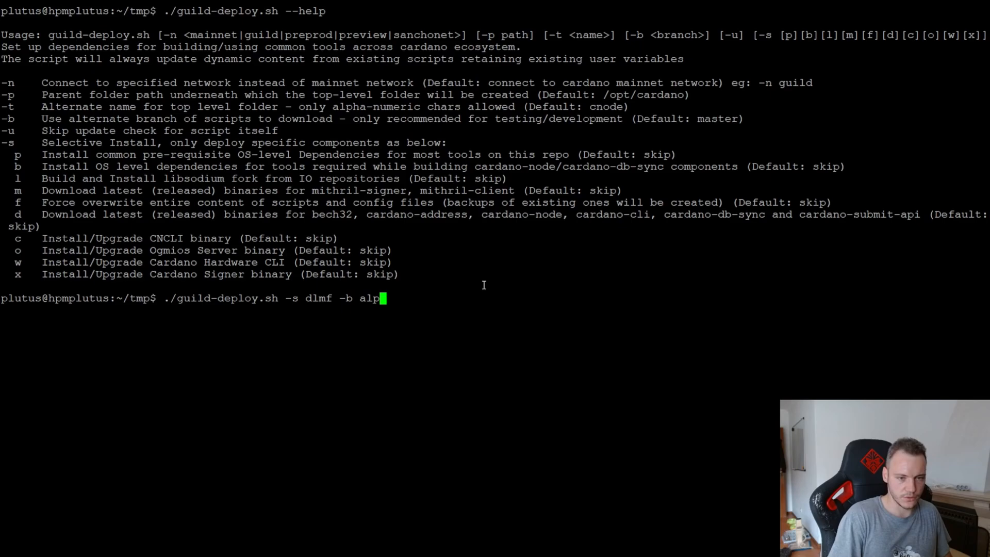
type("ha")
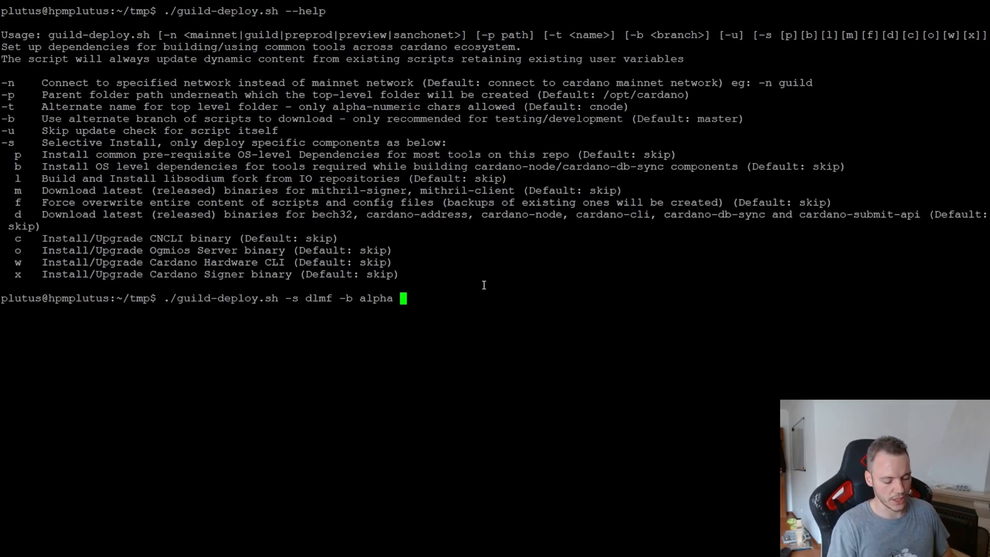
type("-n")
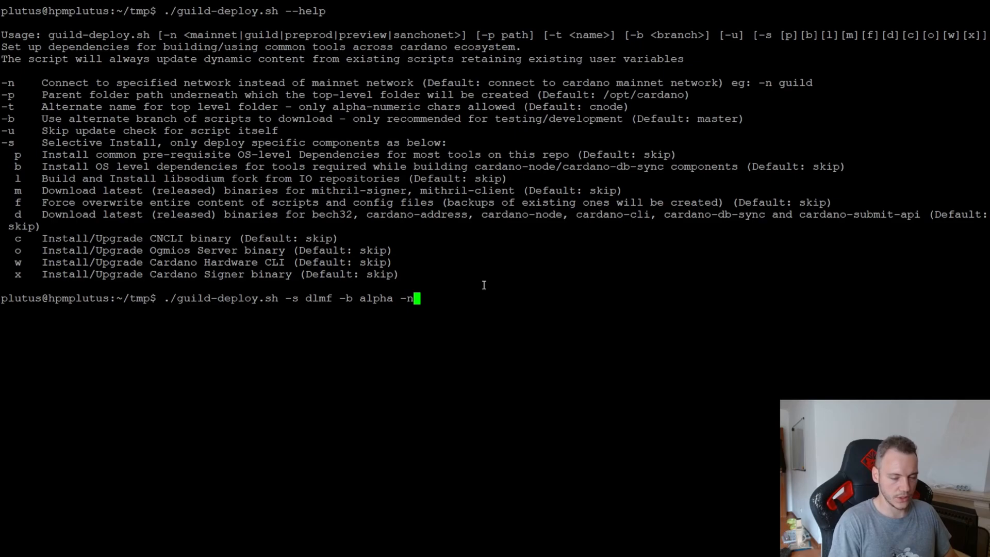
type("preview")
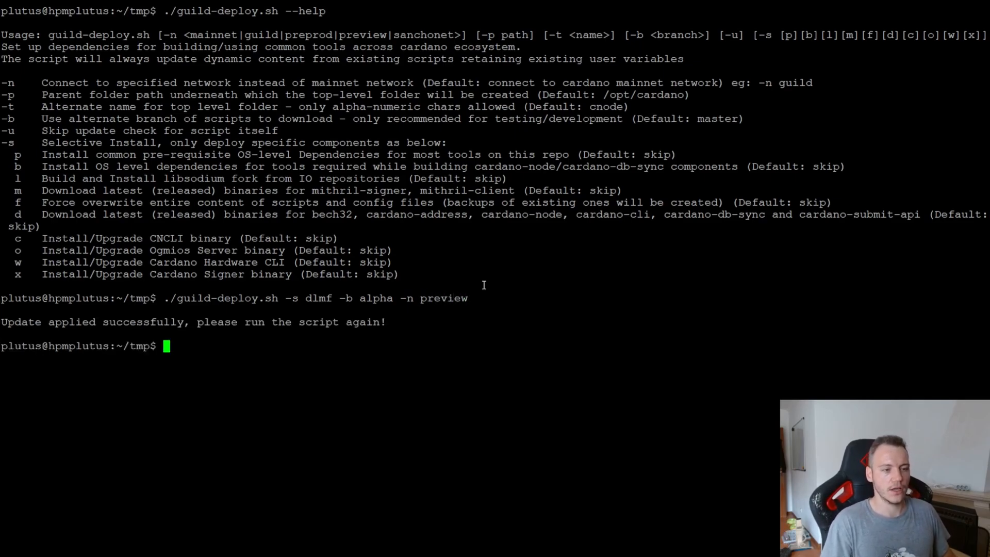
Step: Re-run ./guild-deploy.sh -s dlmf -b alpha -n preview with the updated script
type("./guild-deploy.sh -s dlmf -b alpha -n preview")
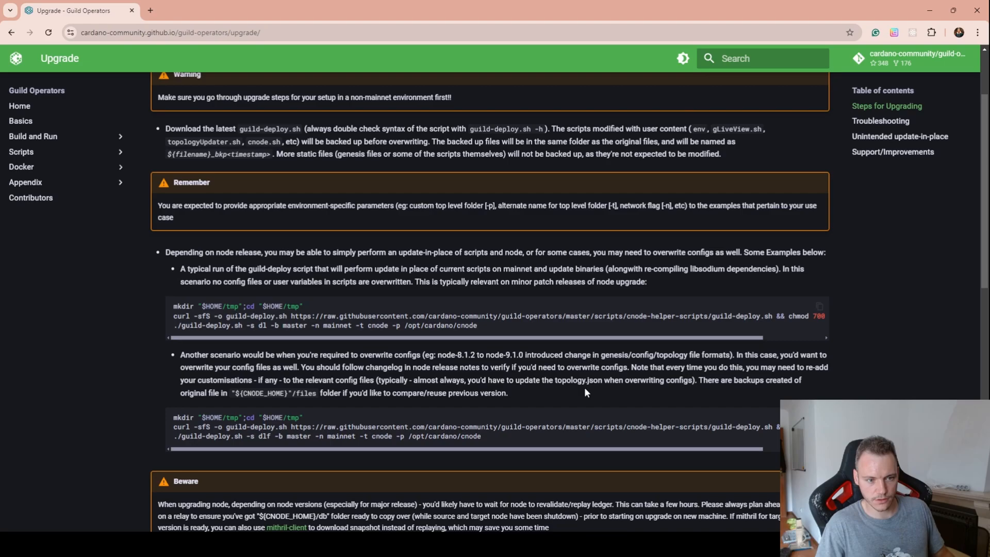
Step: Scroll through the Upgrade page's Troubleshooting, update-in-place and Support sections to the end
scroll("down", 3)
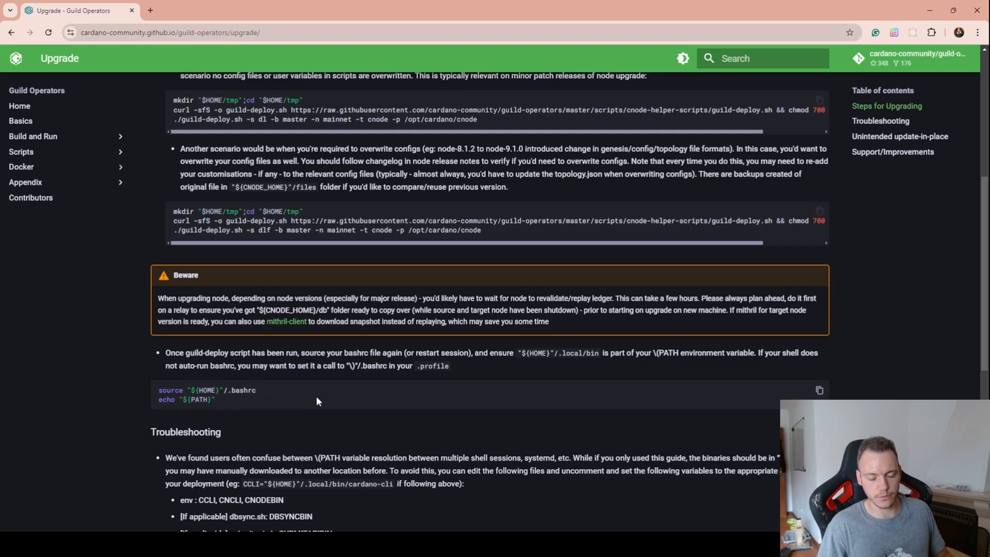
scroll("down", 3)
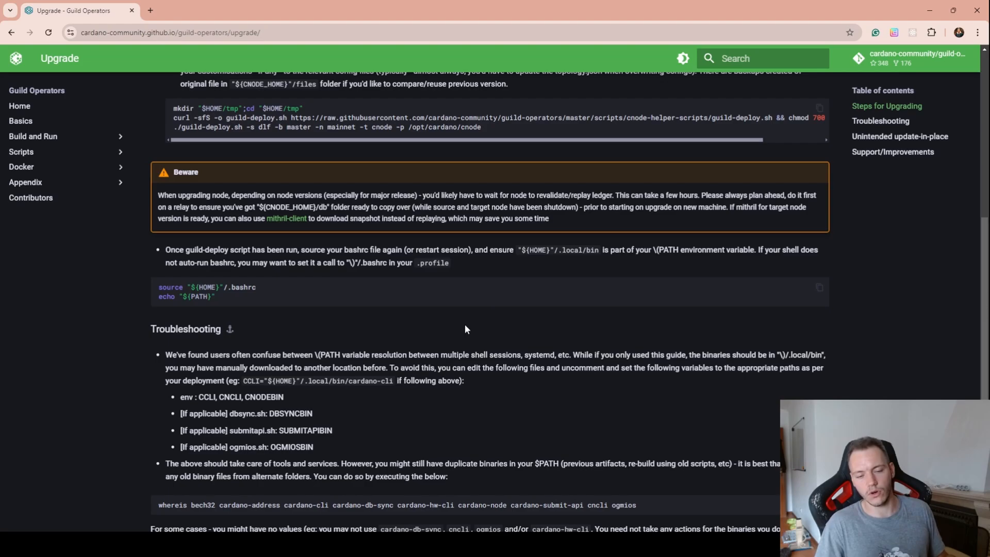
scroll("down", 3)
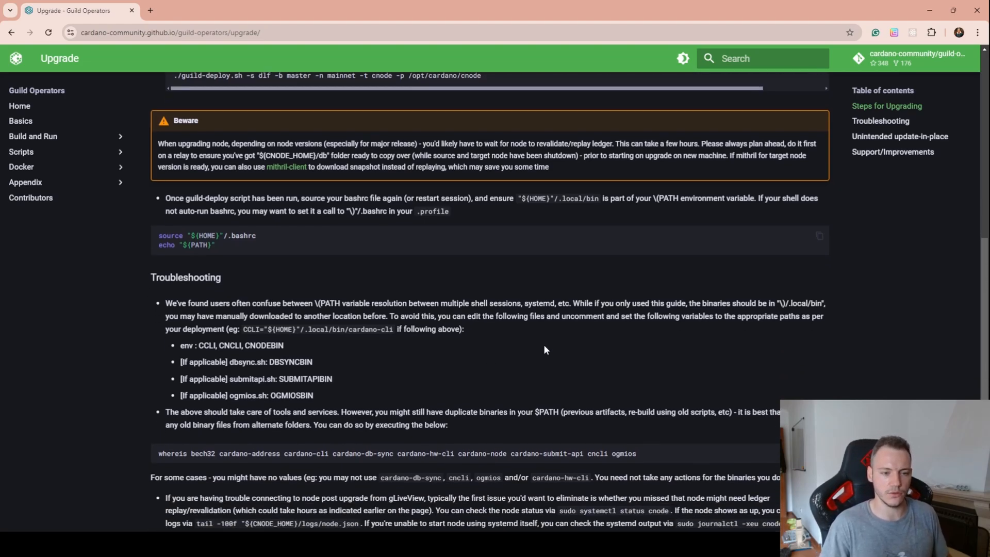
scroll("down", 3)
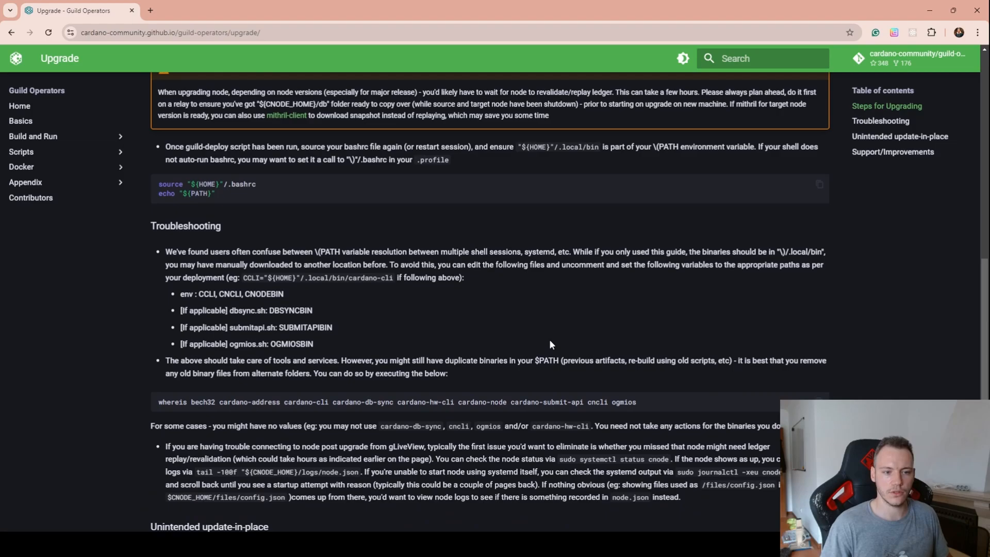
scroll("down", 3)
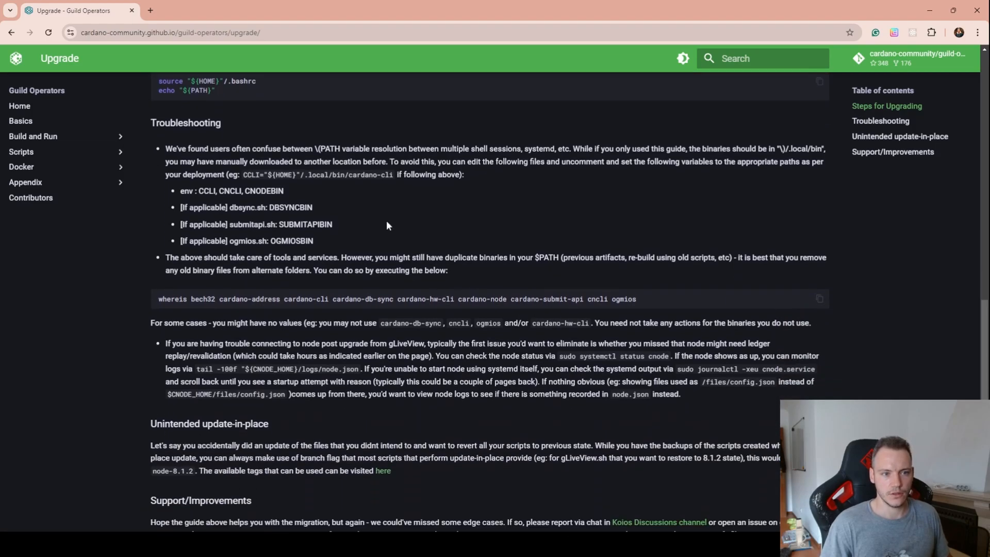
scroll("down", 3)
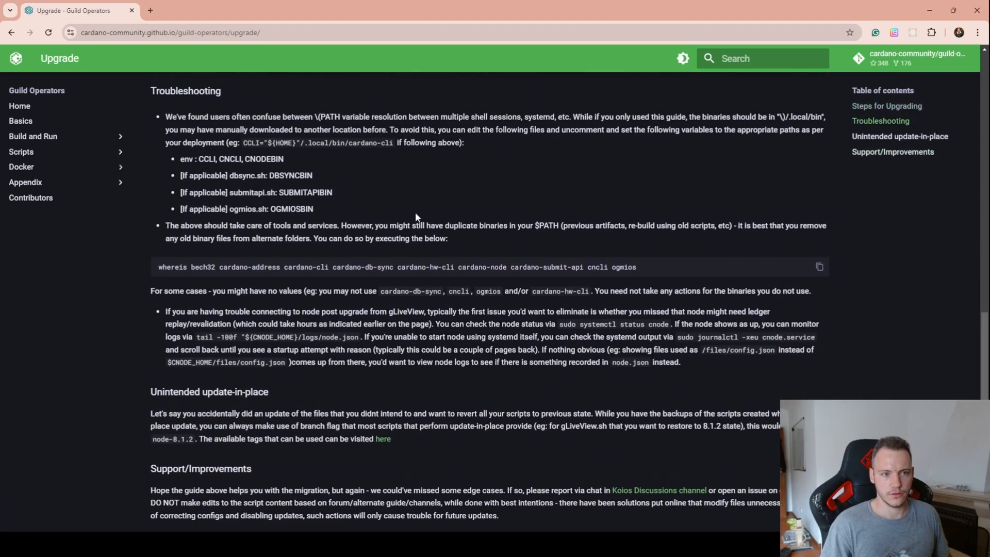
scroll("up", 3)
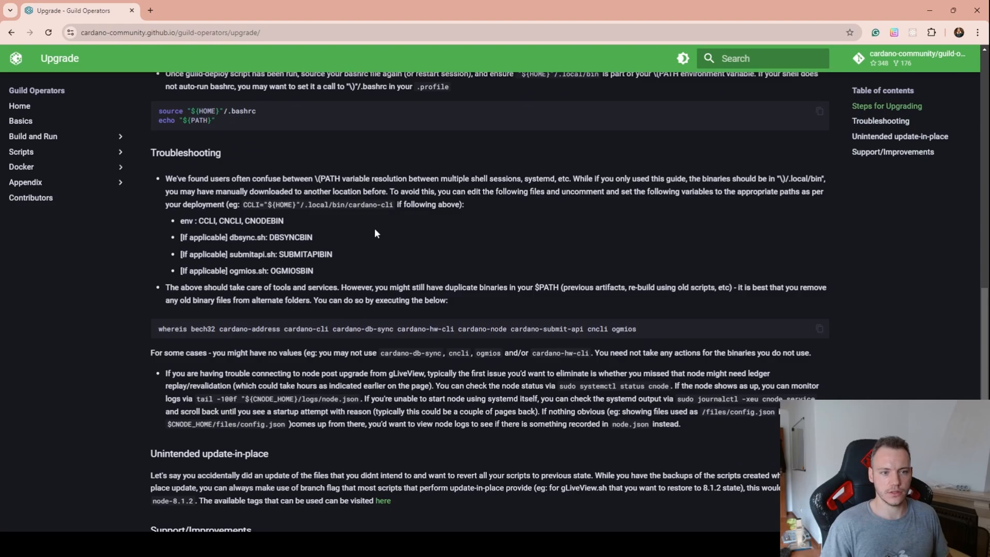
scroll("down", 3)
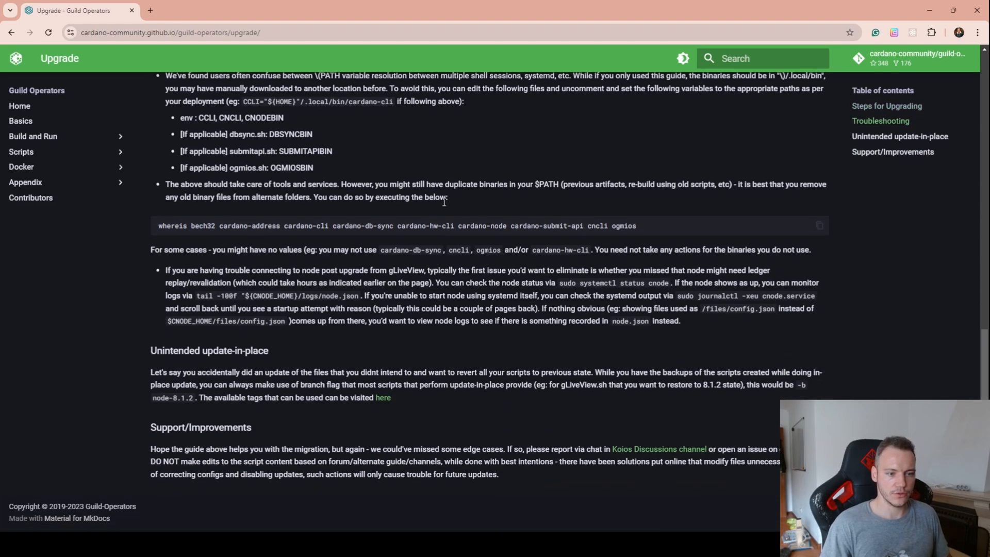
scroll("up", 3)
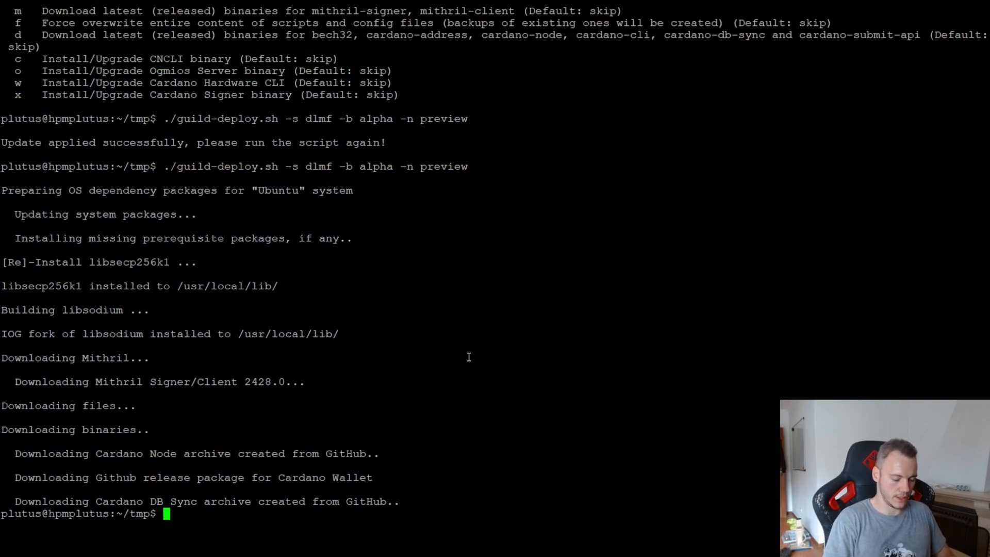
Step: Source ~/.bashrc, clear the screen and cd into $CNODE_HOME (/opt/cardano/cnode)
type(". ~")
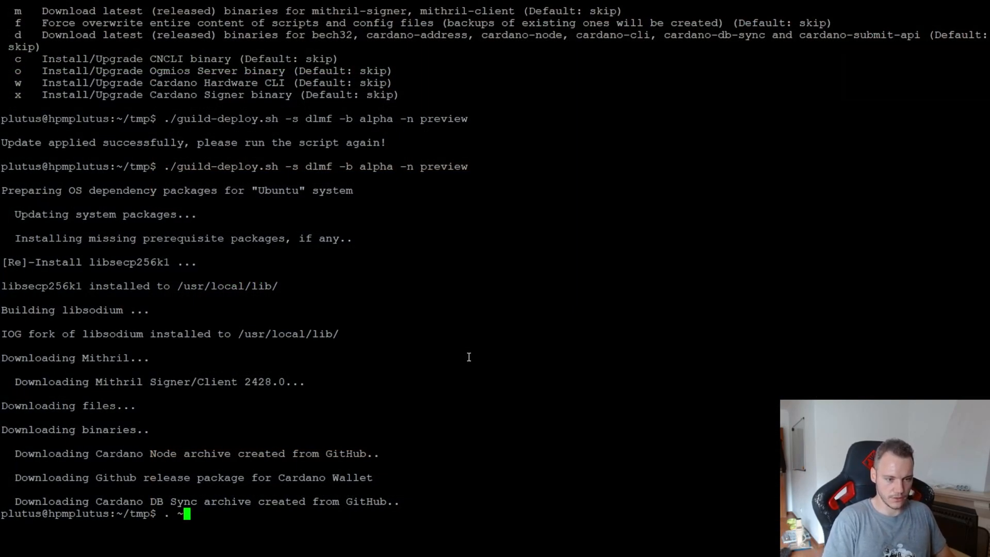
type("/.bashr")
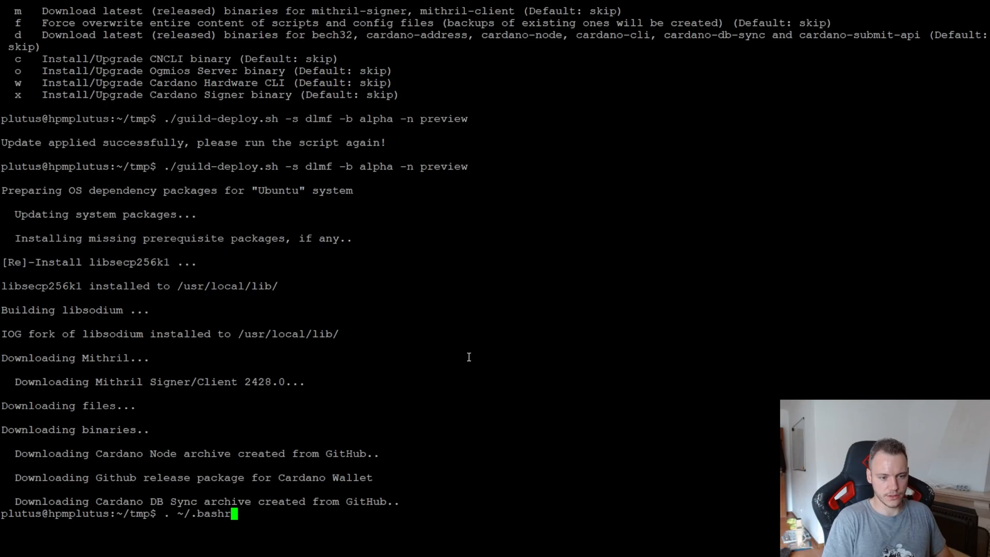
type("clea")
type("cd $CNODE_HOME")
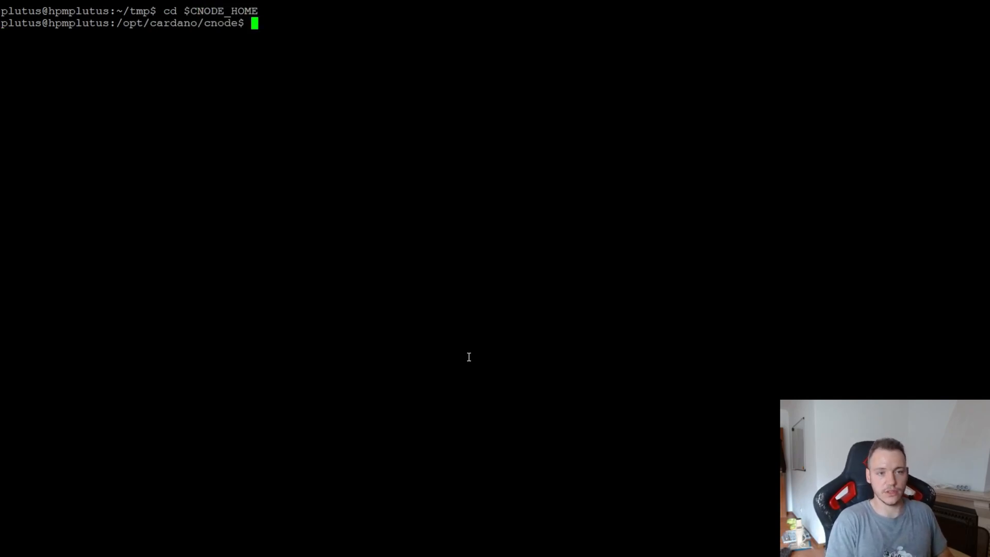
Step: Run './mithril-client.sh environment setup' from the scripts folder and answer 'yes' to update the env script
type("cd scripts/")
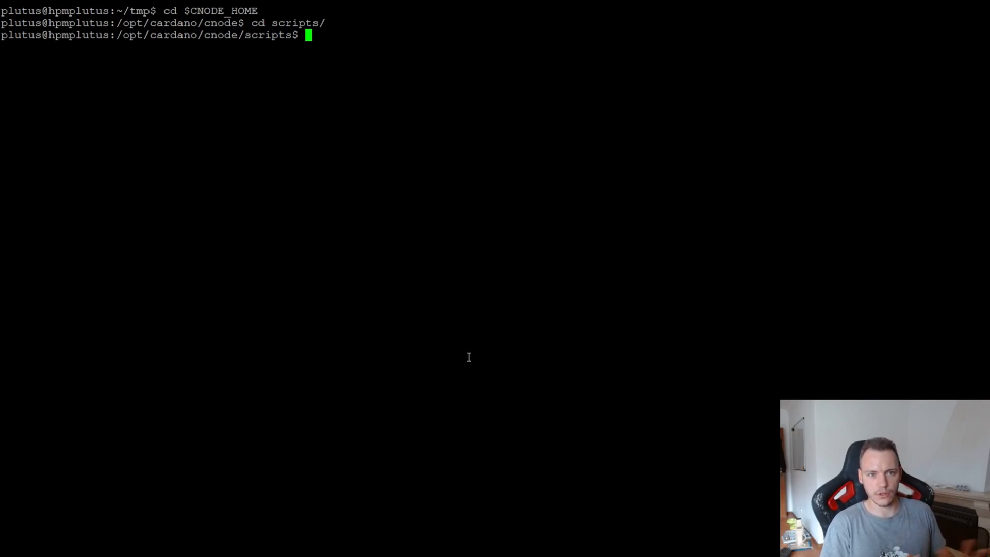
type("./")
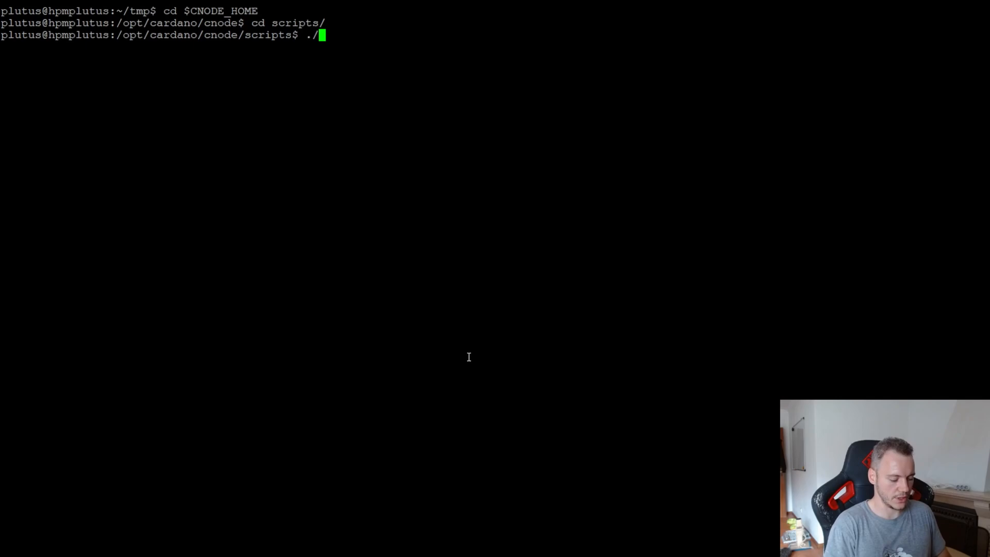
type("mithril-client.sh")
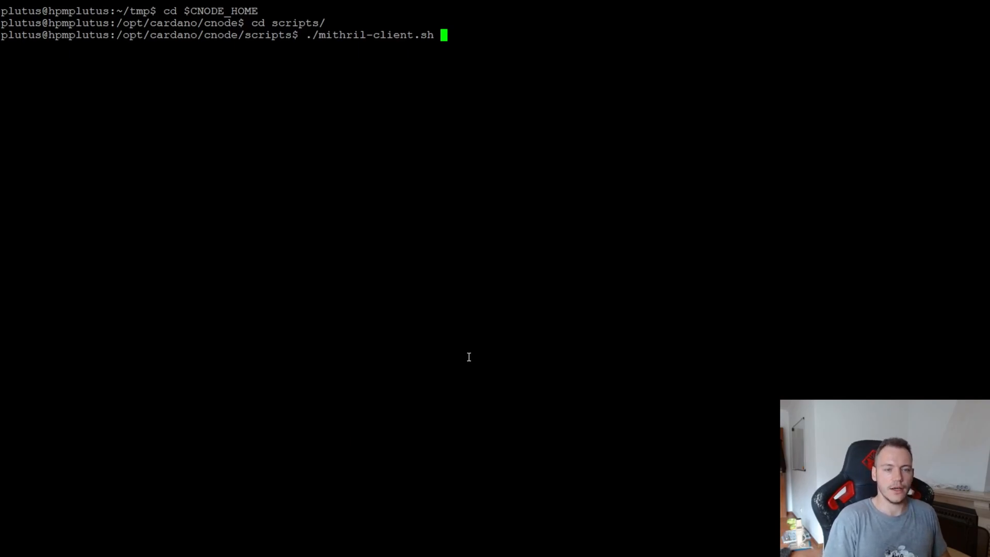
type("environ")
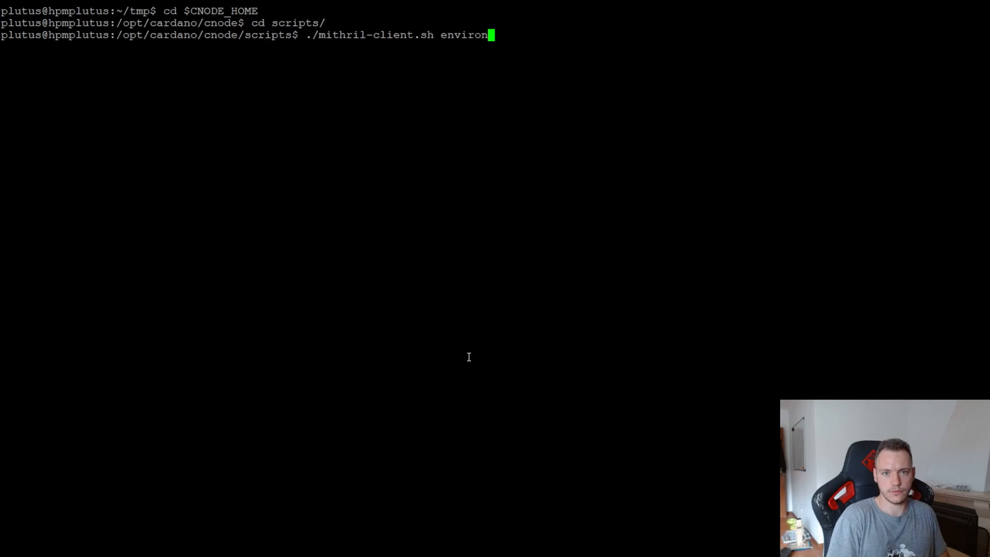
type("ment setup")
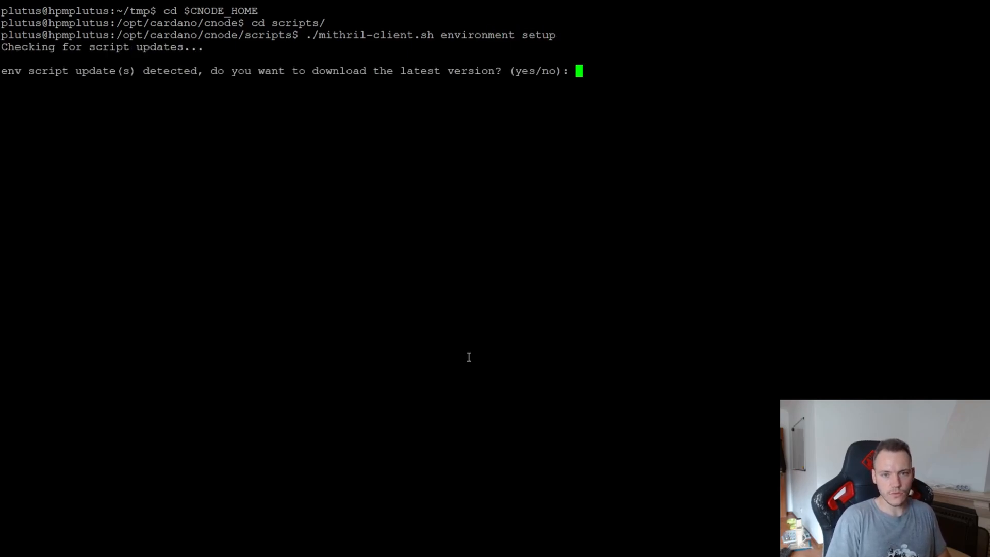
type("yes")
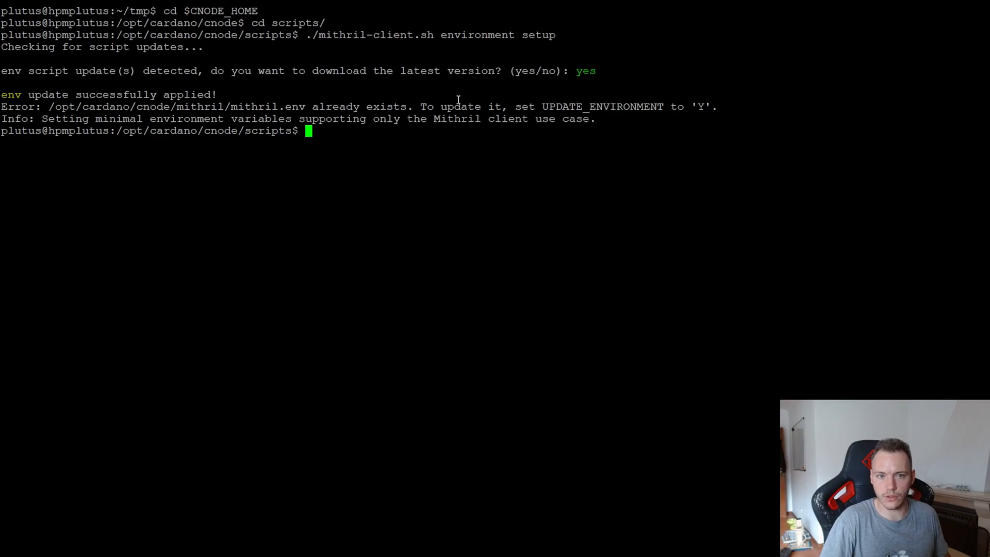
Step: Review the existing ../mithril/mithril.env in nano, then return to the scripts folder
type("nano ..")
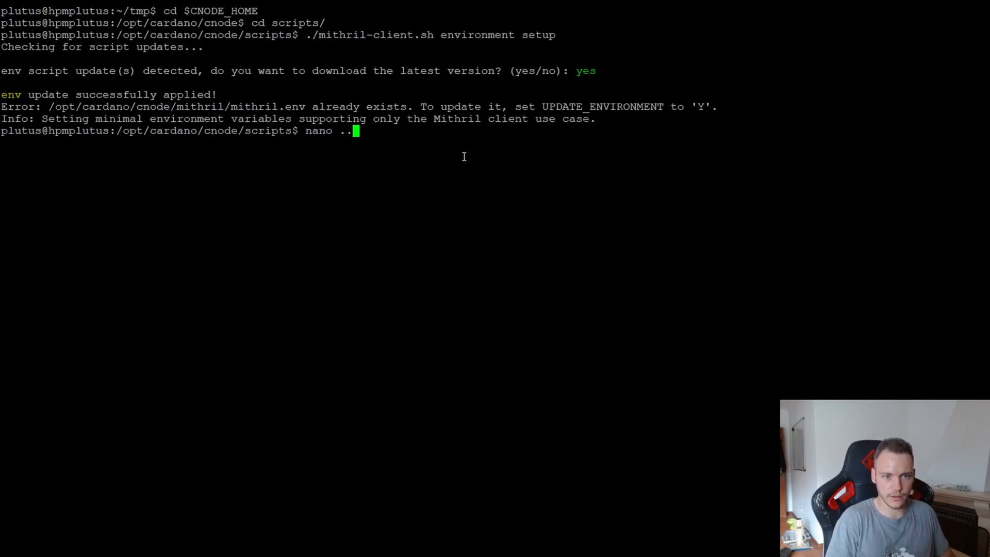
type("/mithril/mithril.env")
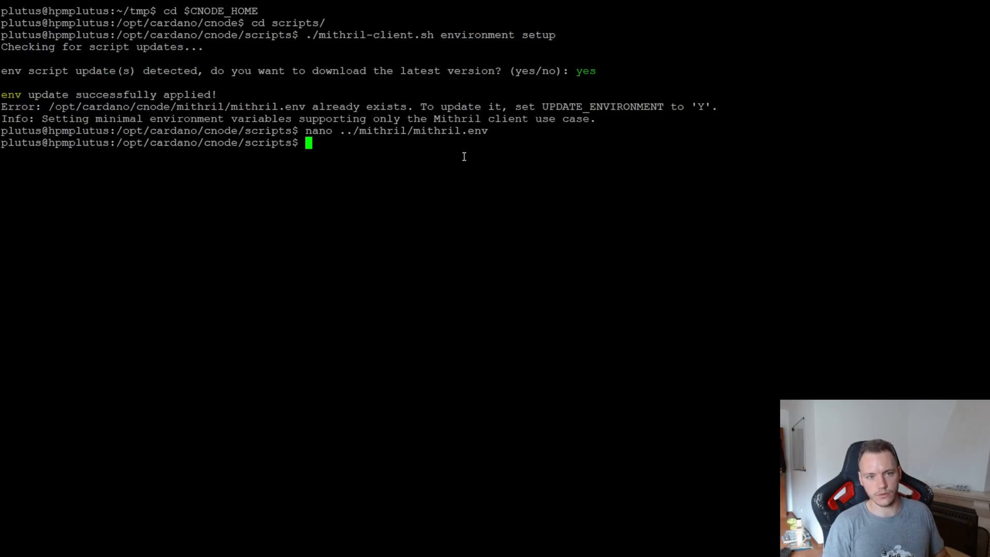
type("cd scripts/")
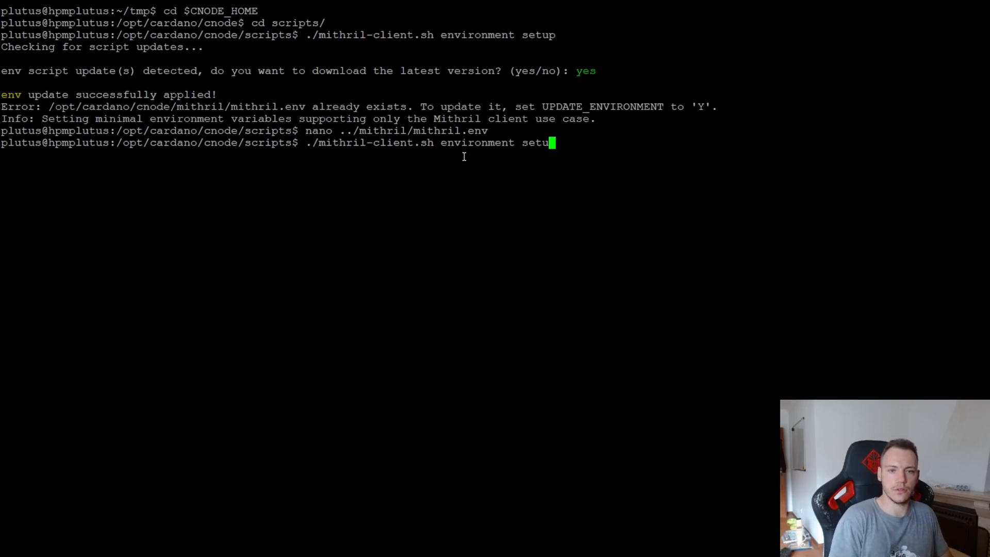
Step: Run './mithril-client.sh cardano-db snapshot list' to list the preview-network snapshots
key("BackSpace")
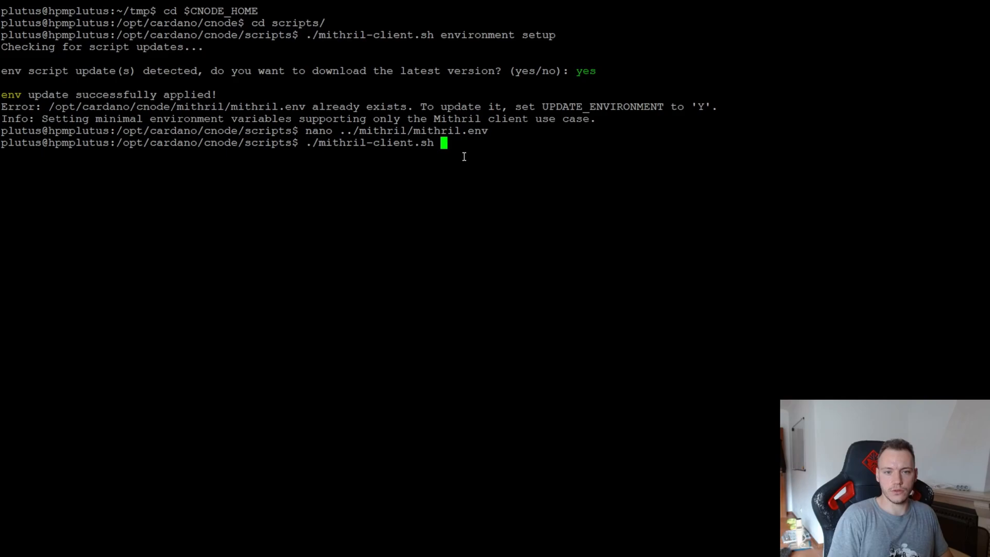
type("cardano-db")
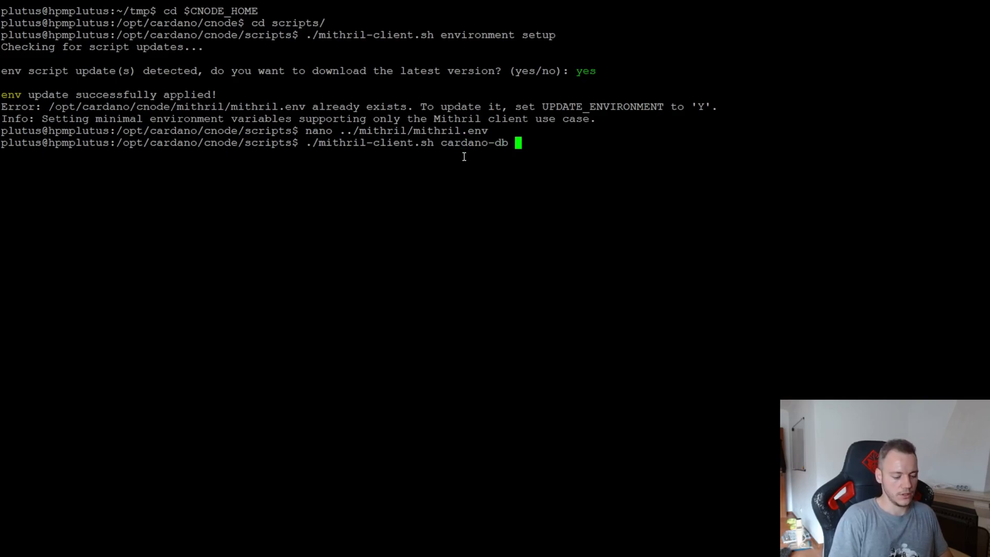
type("snapshot")
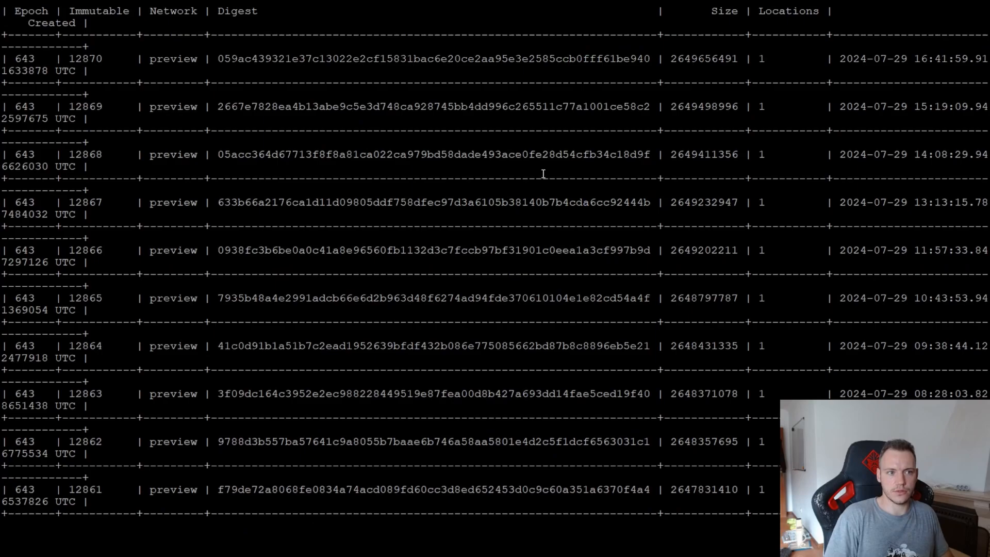
scroll("down", 3)
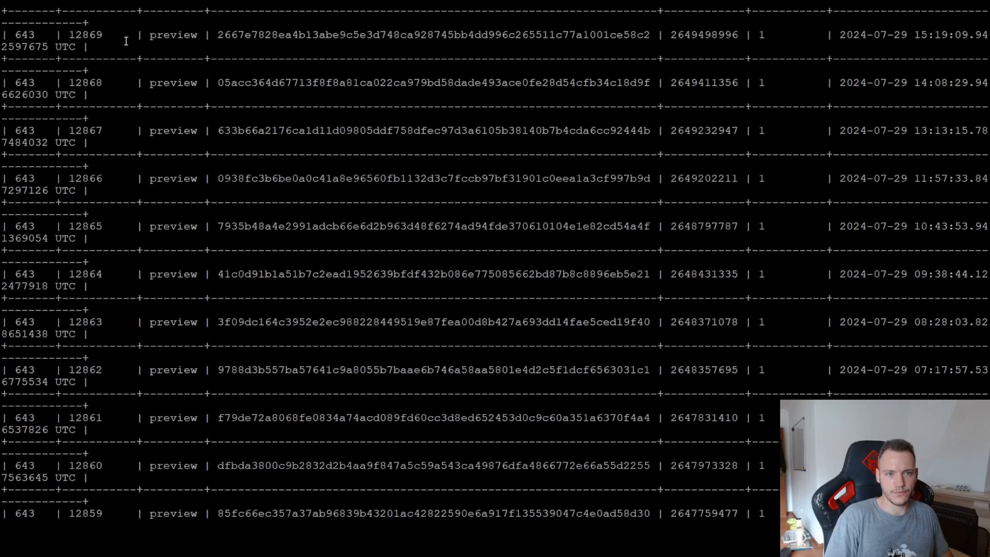
mouse_move(460, 62)
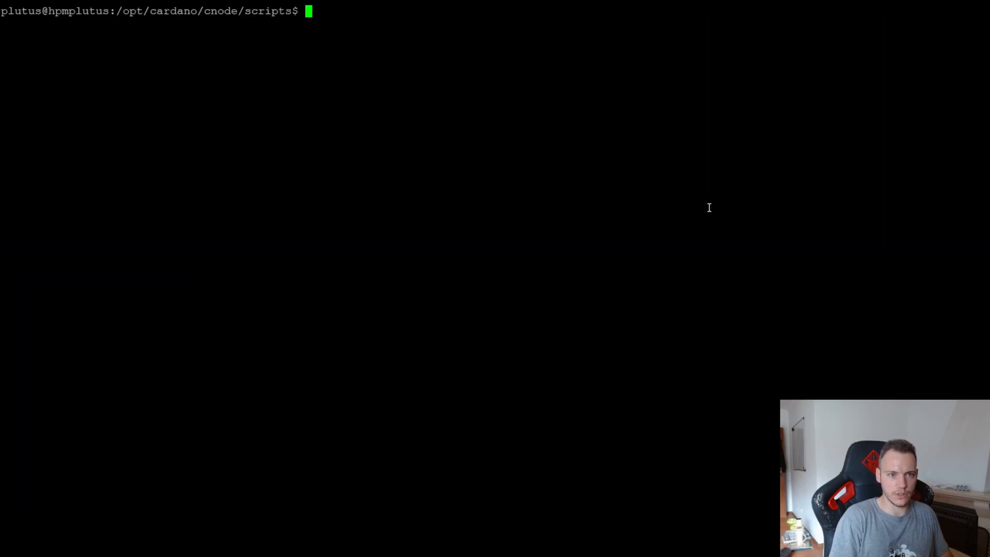
Step: Clear the node db with 'rm -rf ../db/*' and download the latest verified preview Mithril snapshot
type("./mithril-client.sh cardano-db snapshot lis")
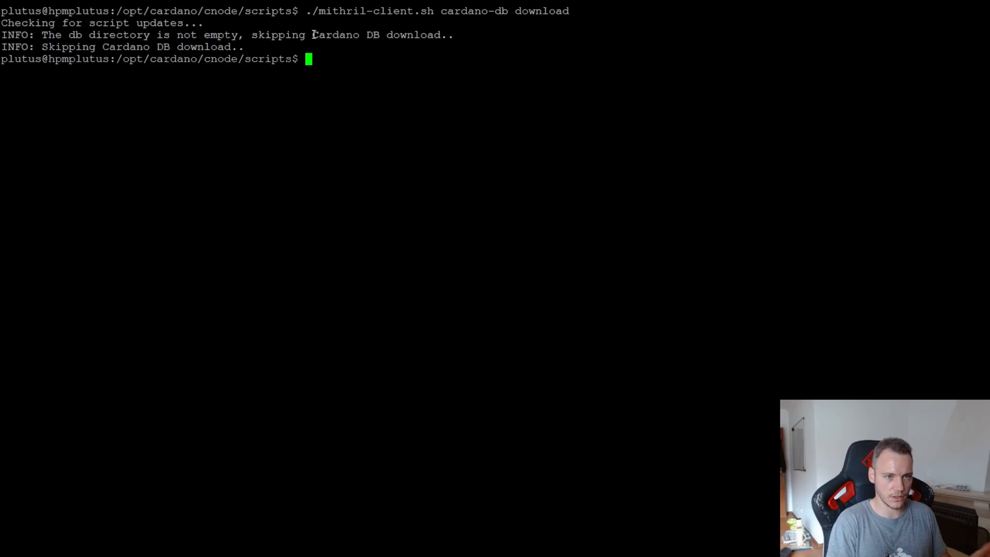
type("rm -rf")
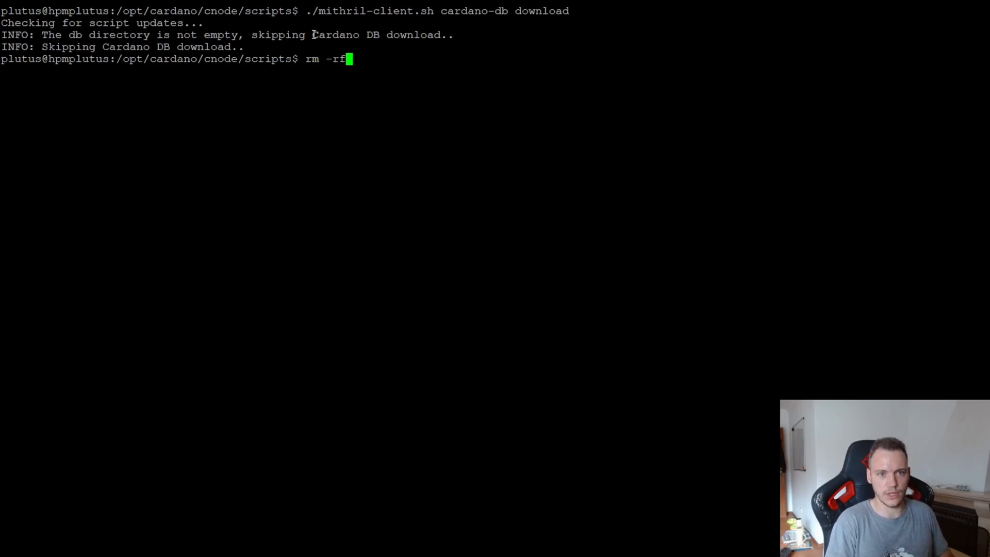
type(".")
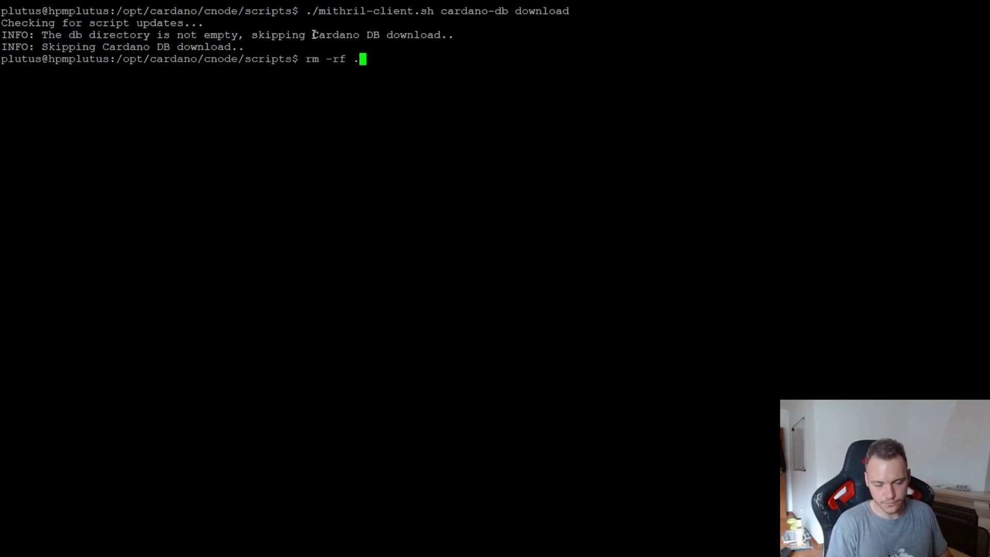
type("./")
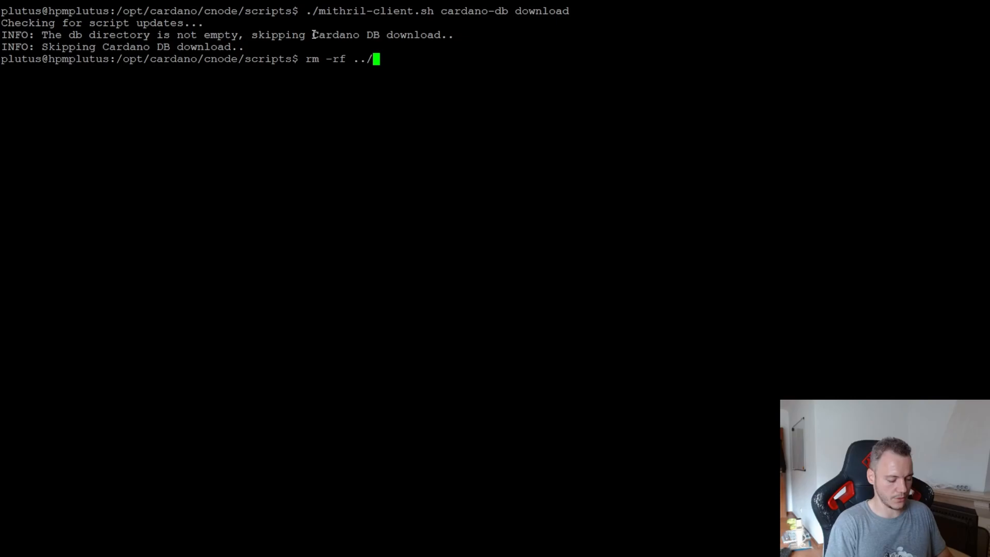
type("db/*")
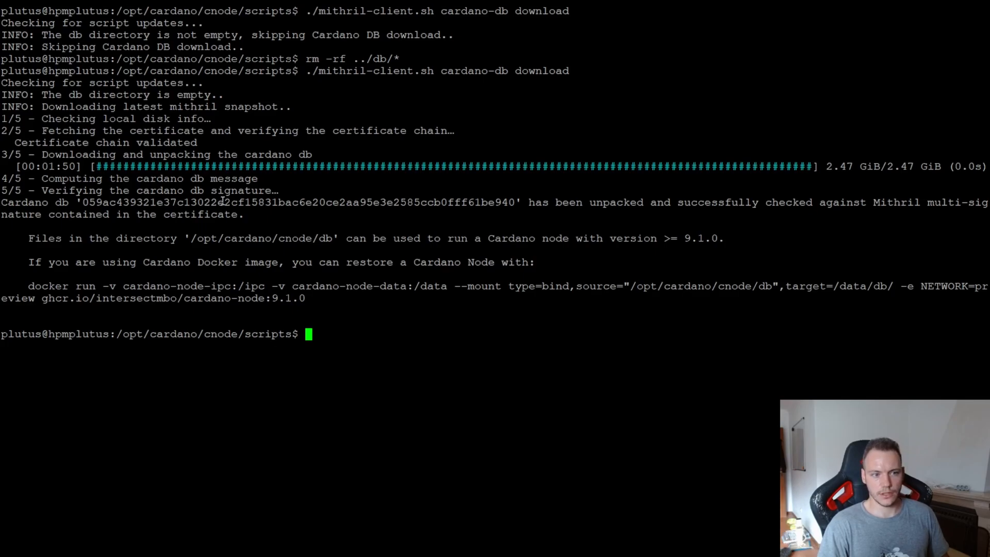
mouse_move(935, 213)
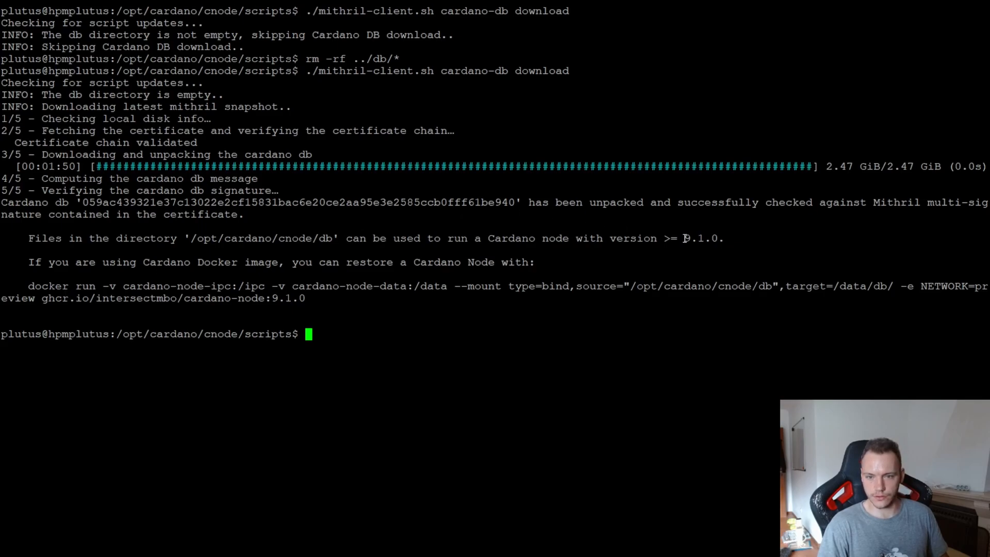
Step: Move from the scripts folder into /opt/cardano/cnode/files after the snapshot download
left_click_drag(546, 239, 720, 238)
type("cd files/")
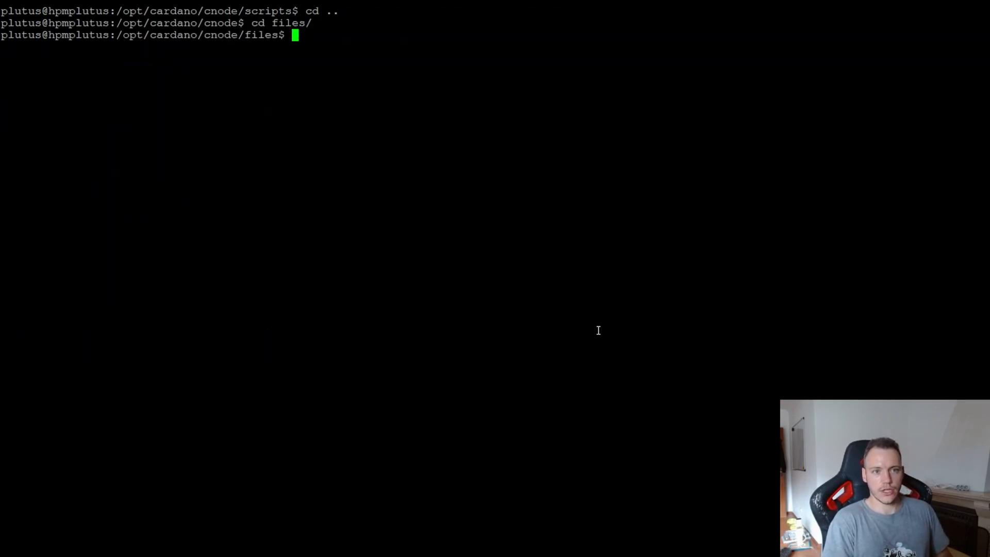
Step: List the files folder, then review config.json and topology.json in nano
type("ls")
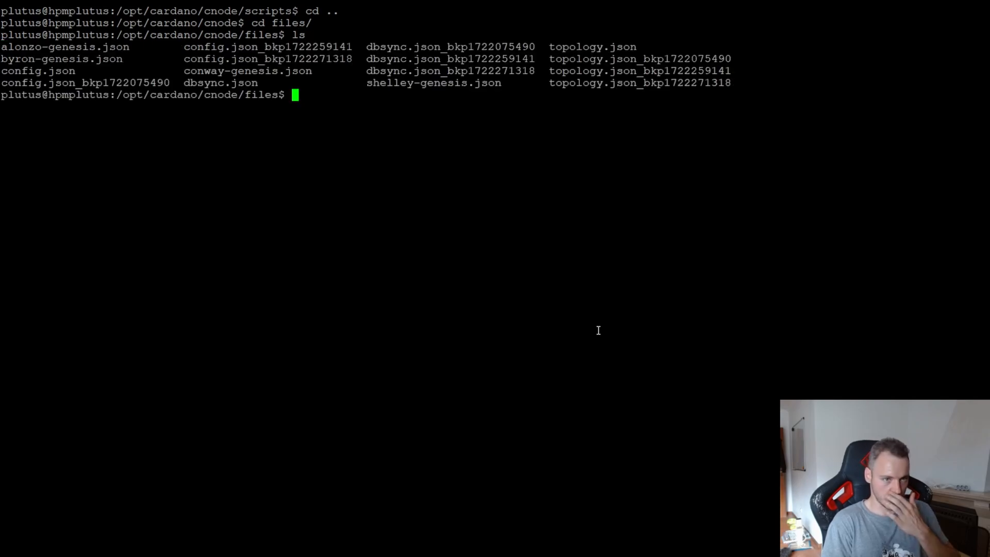
type("nano")
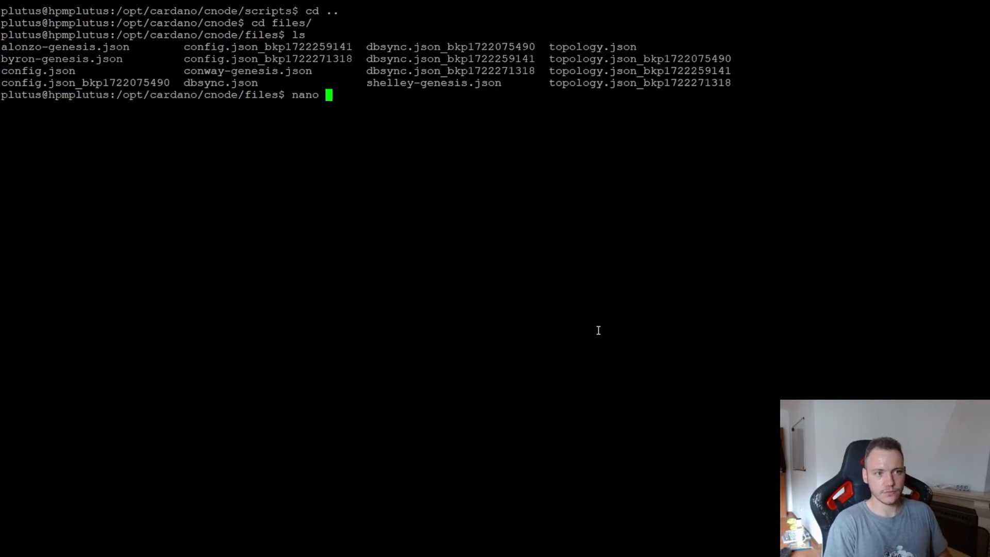
type("config.json")
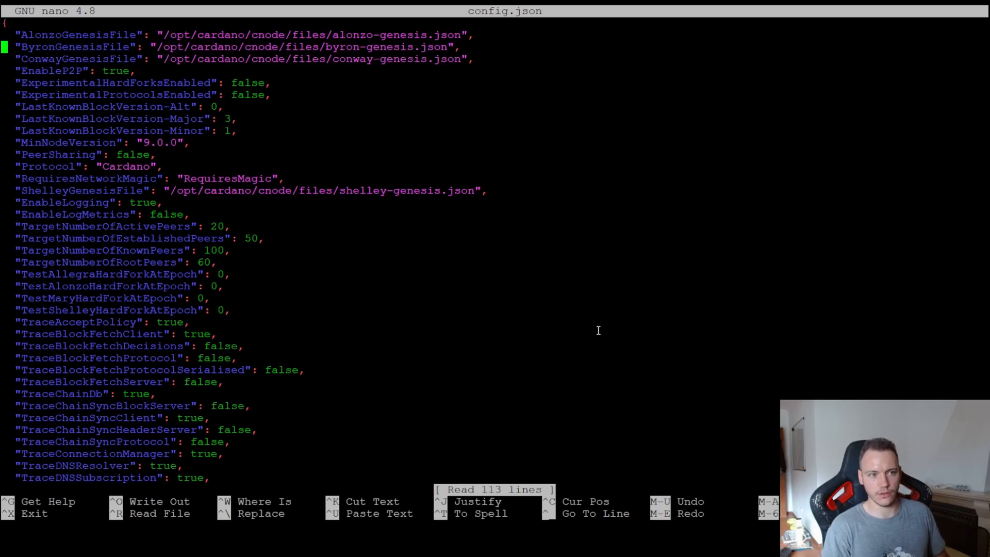
key("ctrl+x")
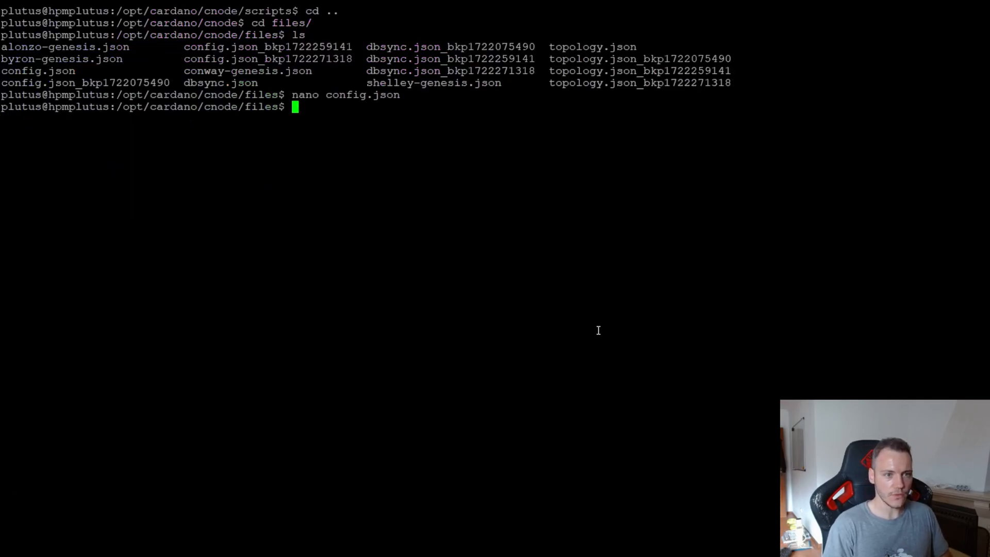
type("nano topology.jso")
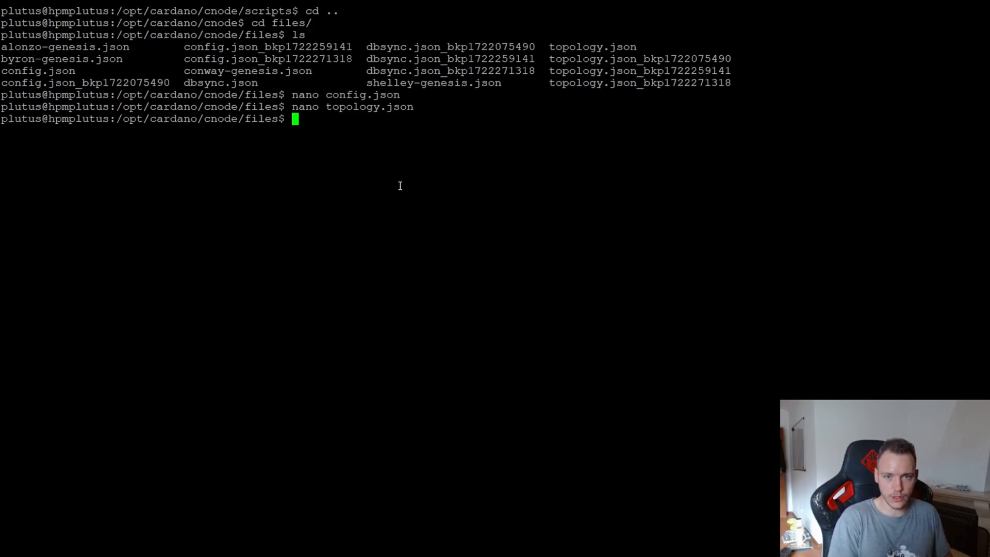
Step: Look through conway-genesis.json voting thresholds and PlutusV3 cost model in nano, then clear the screen
type("nano")
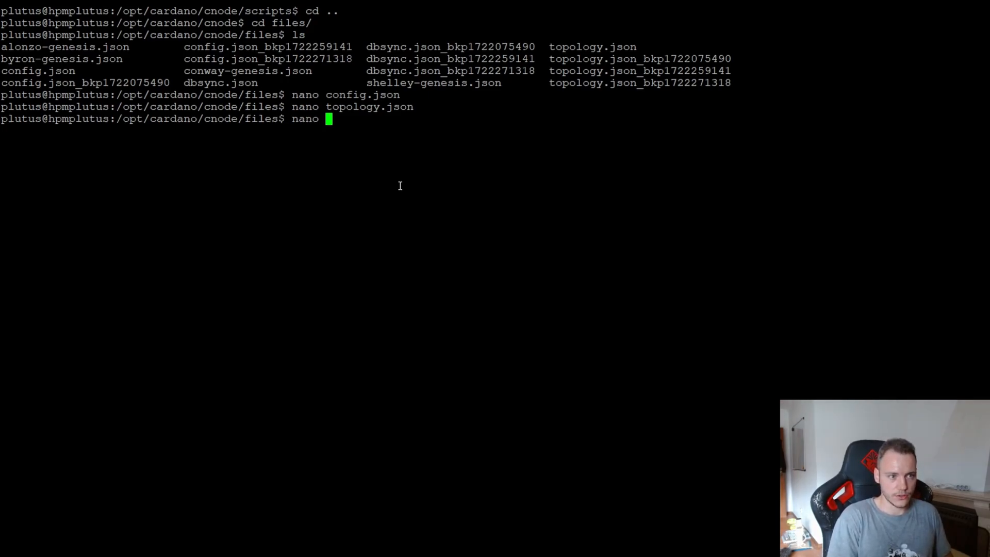
type("conwa")
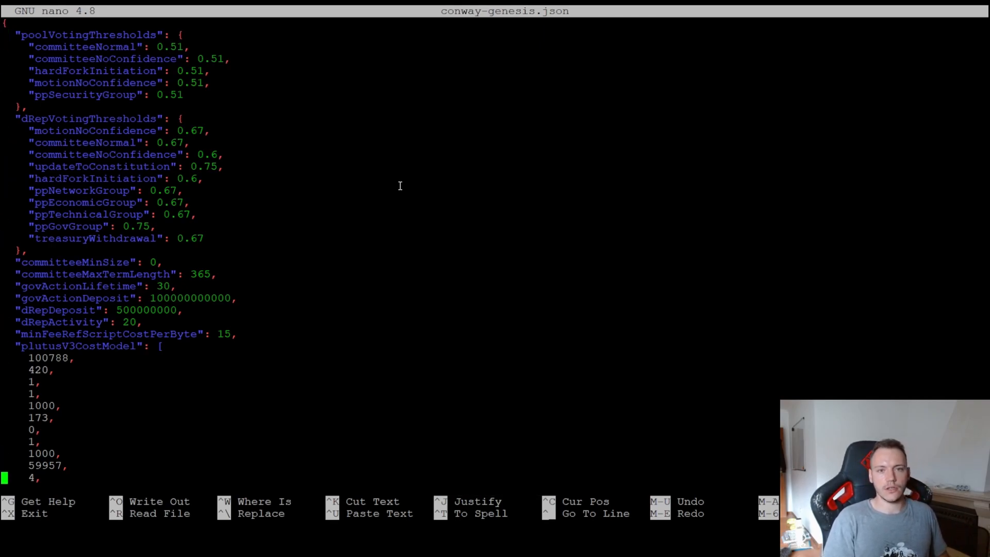
scroll("down", 3)
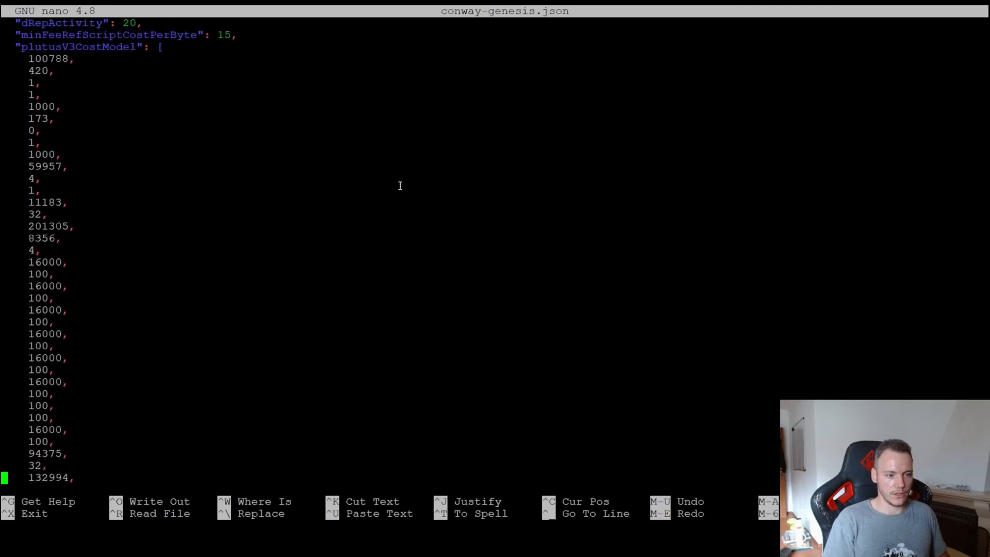
key("ctrl+x")
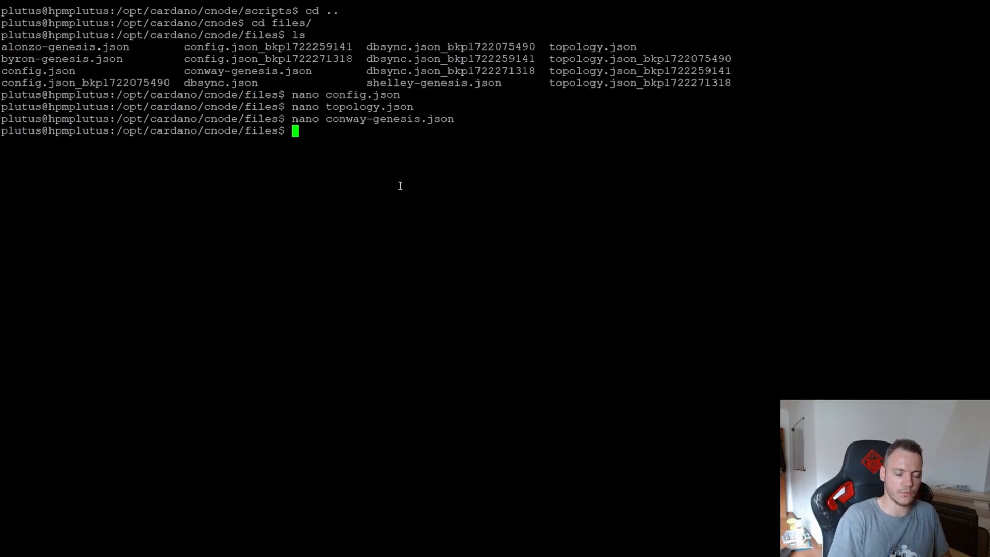
type("clear")
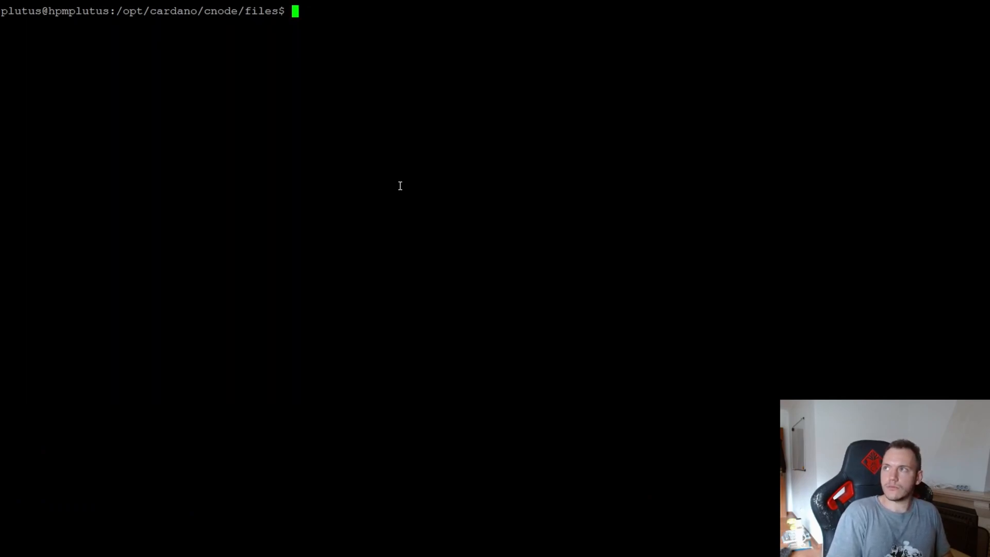
Step: Restart the cnode service with systemctl, then list ../logs and tail the node log
type("sudo")
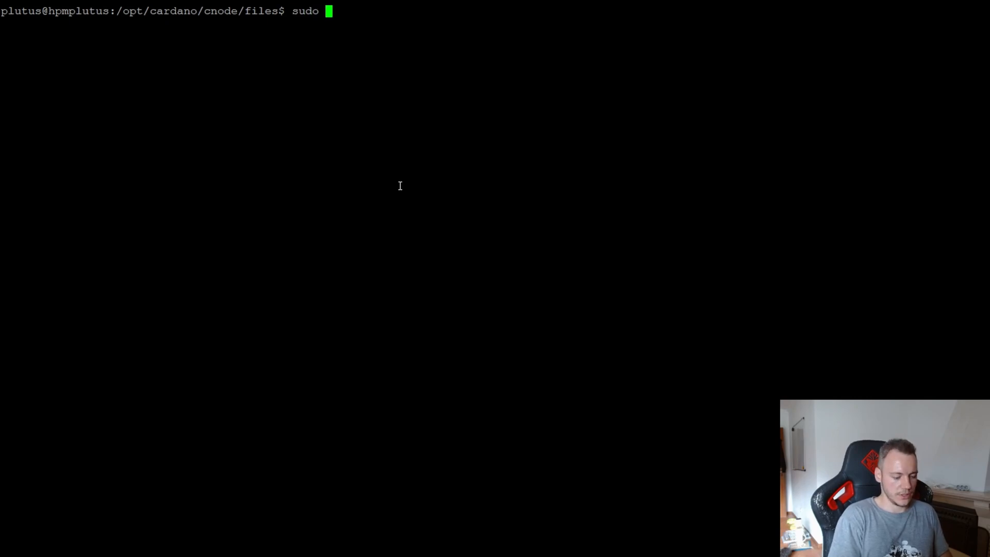
type("systemctl restart cnode")
type("cd logs/")
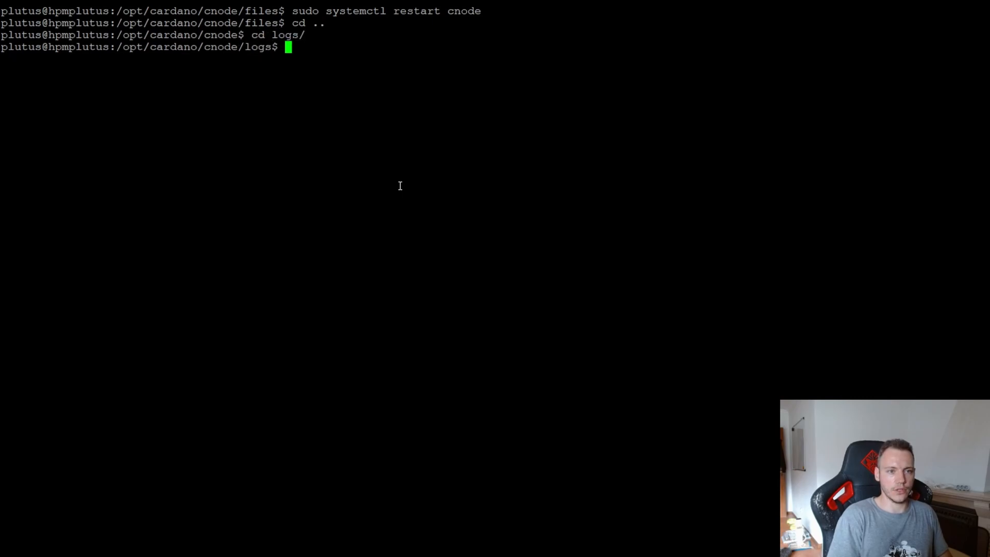
type("ls")
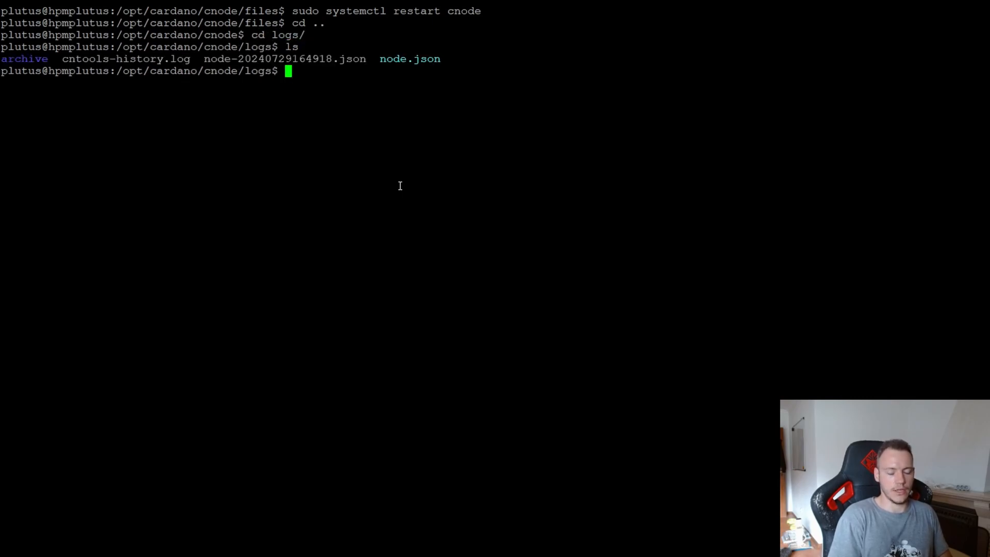
type("tail -")
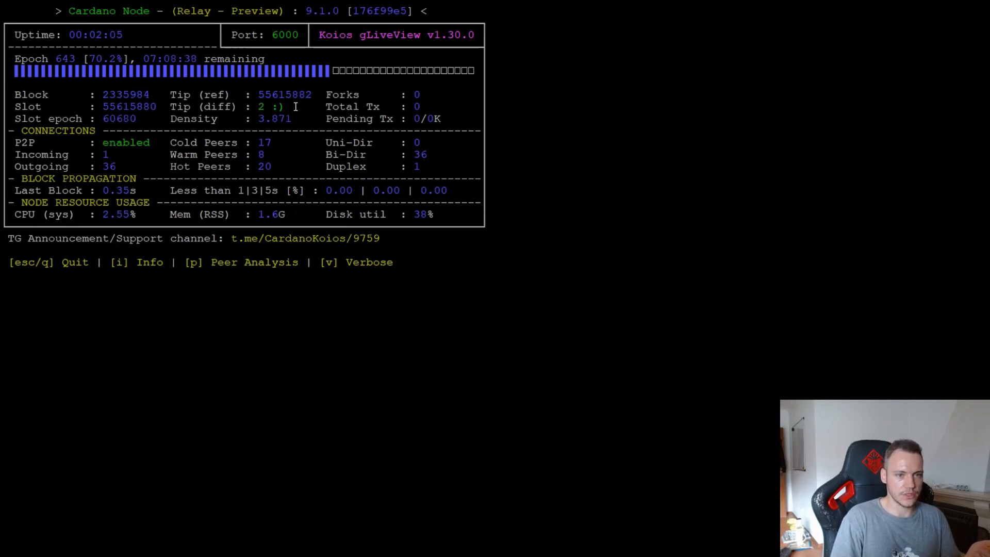
mouse_move(568, 140)
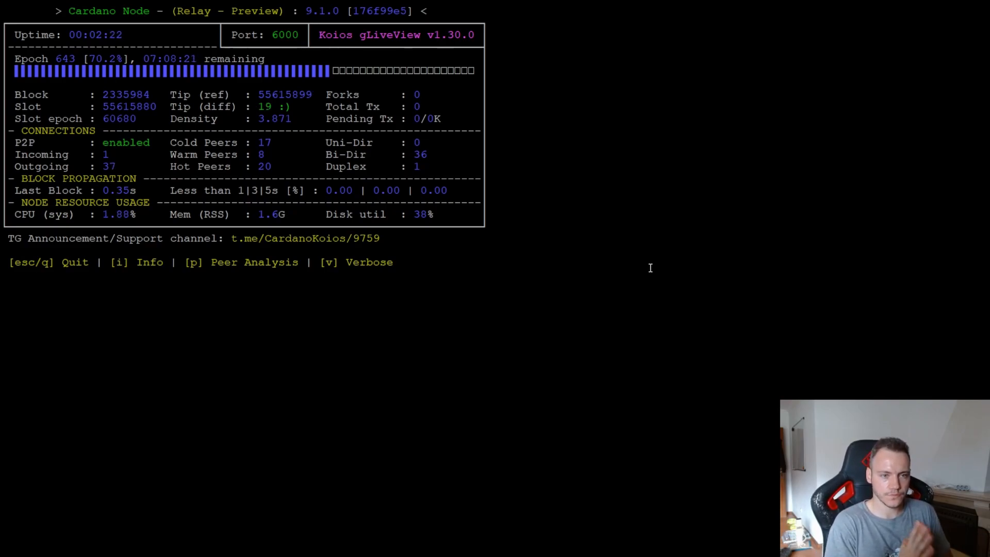
Step: Quit gLiveView after confirming node 9.1.0 on Preview is synced near the tip
key("q")
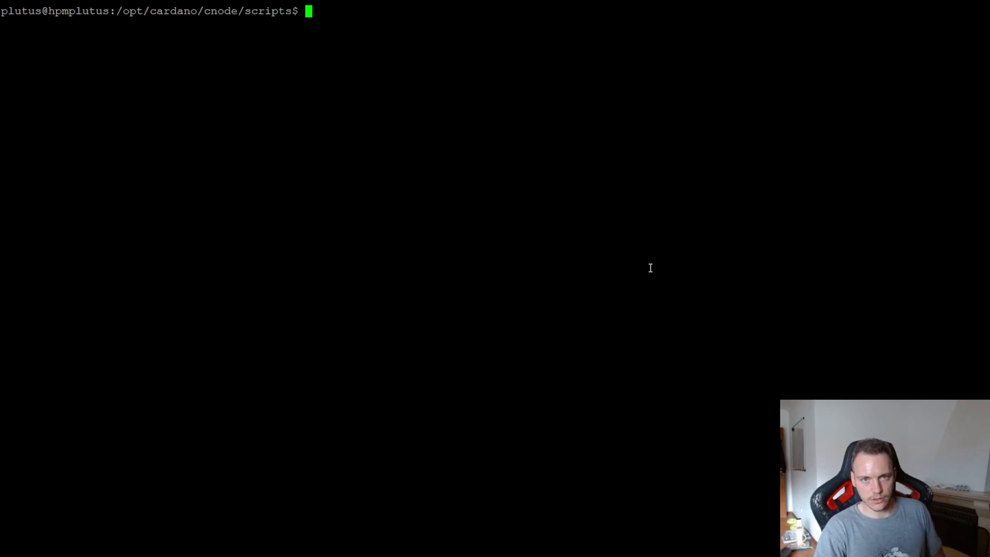
Step: Launch ./cntools.sh, list wallets showing one CLI wallet with 0 ADA, and back out to the menu
type("./cnto")
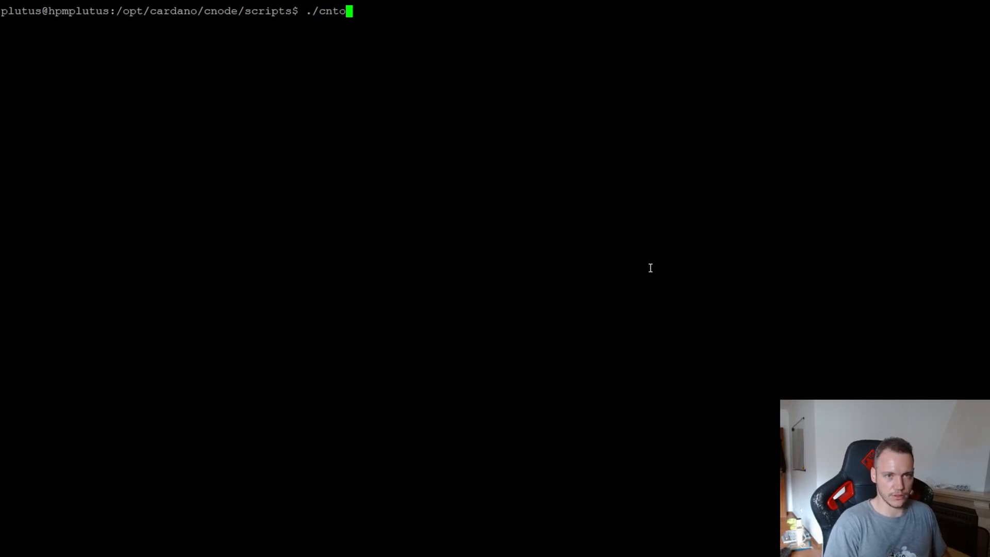
key("Enter")
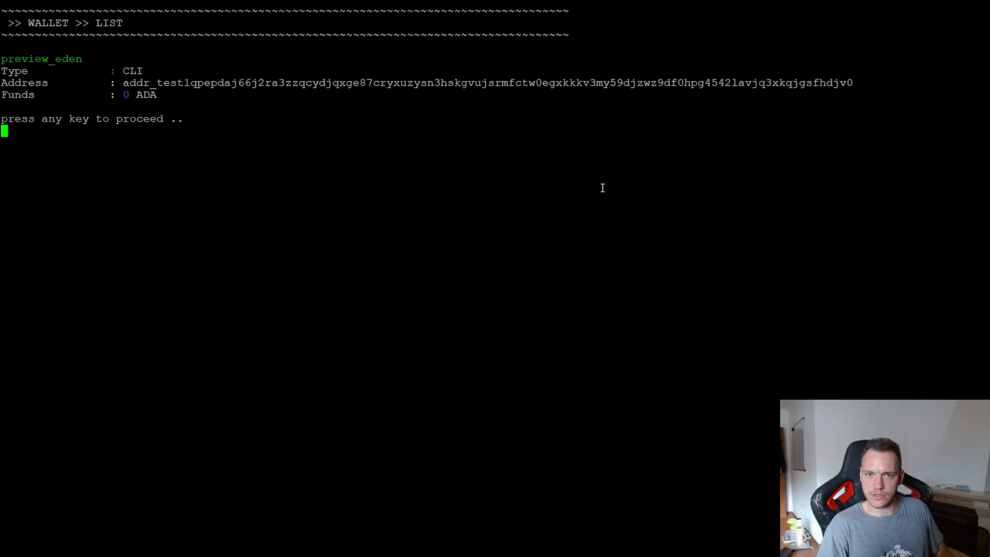
key("enter")
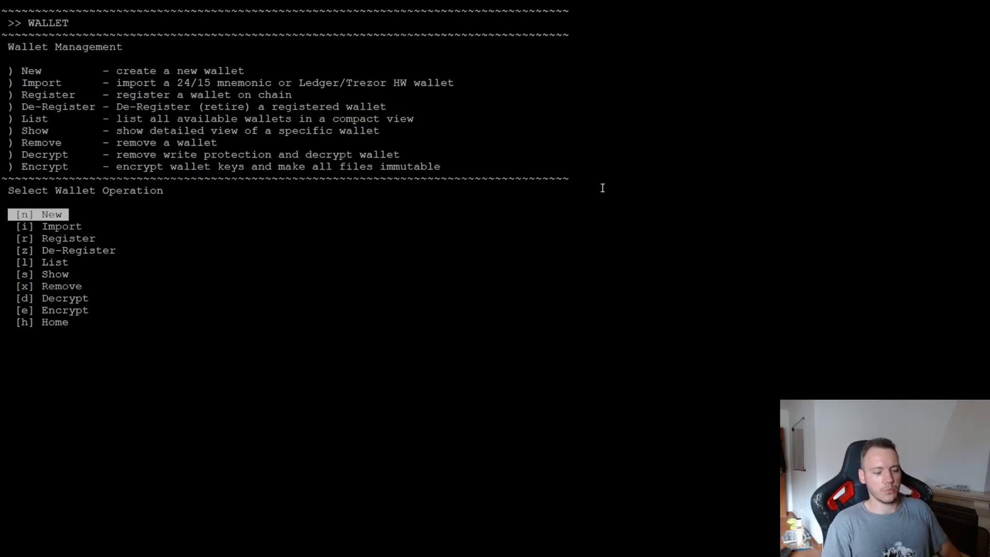
key("h")
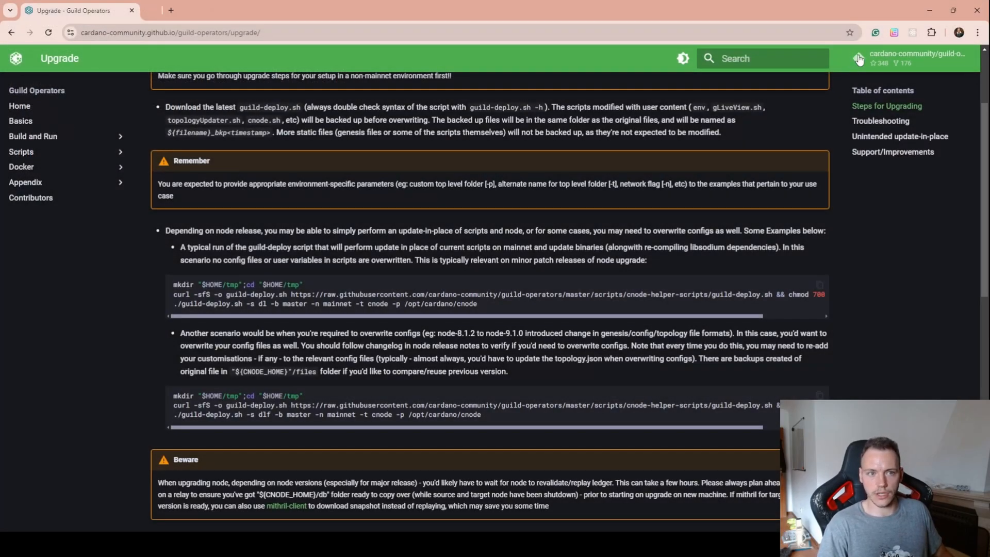
Step: View the cardano-community/guild-operators open issues on GitHub, then return to the upgrade guide
left_click(857, 58)
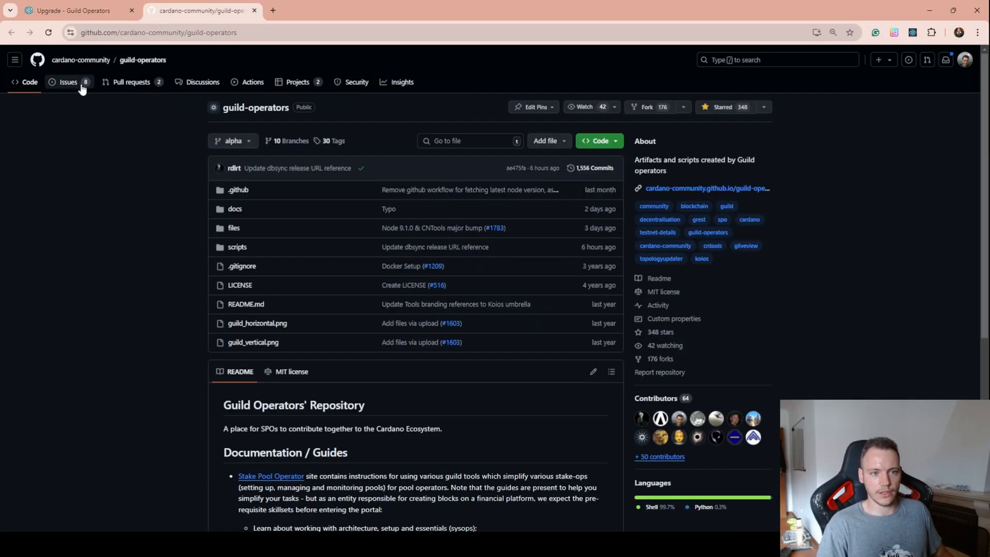
left_click(68, 83)
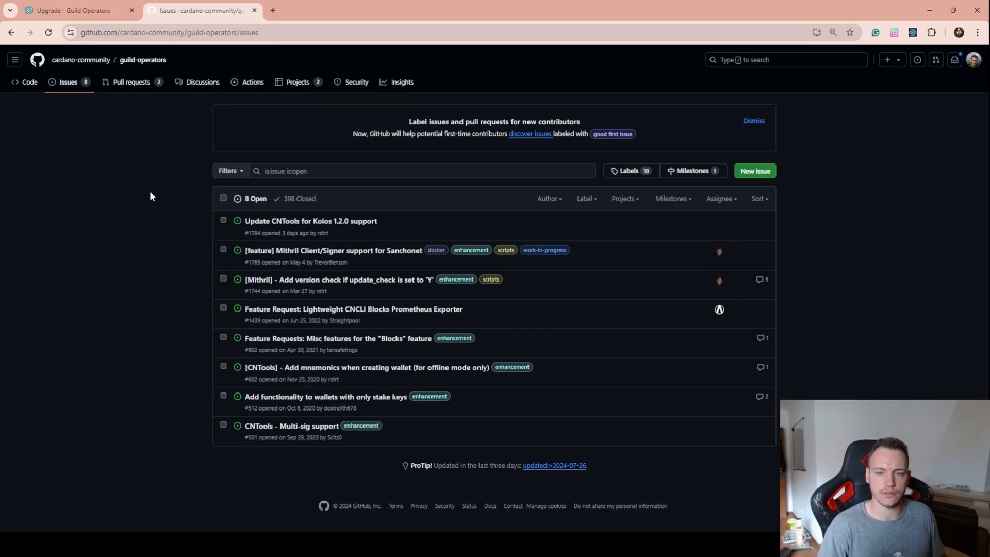
mouse_move(186, 229)
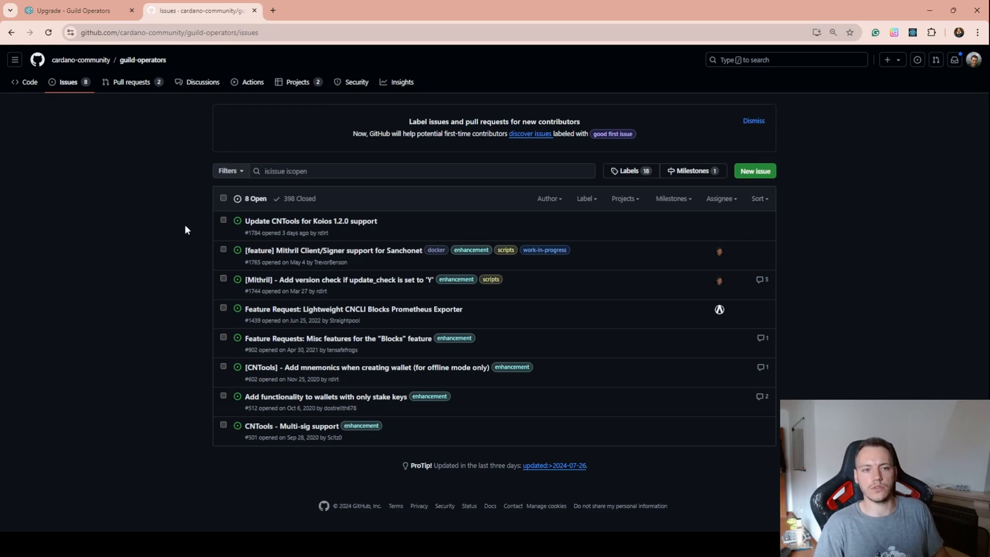
mouse_move(115, 105)
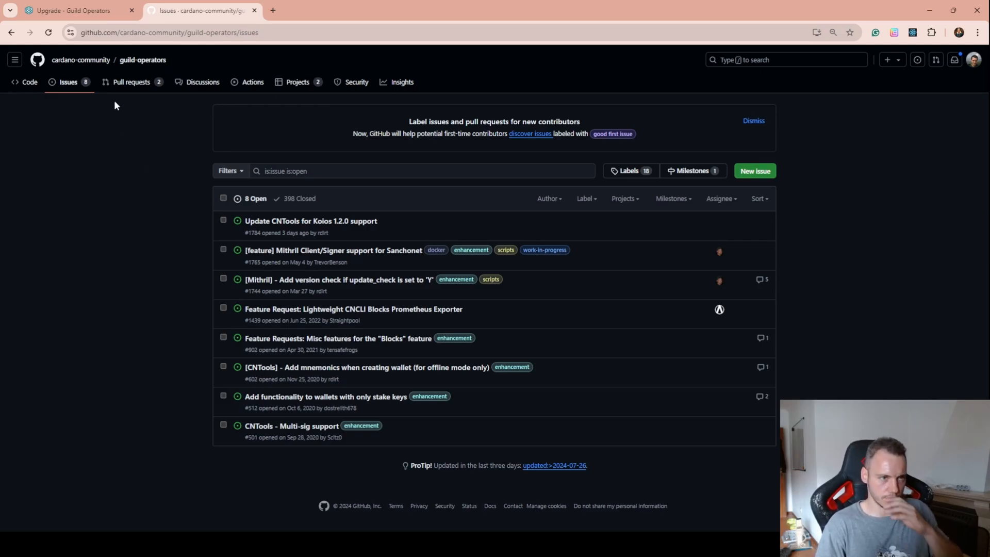
left_click(75, 10)
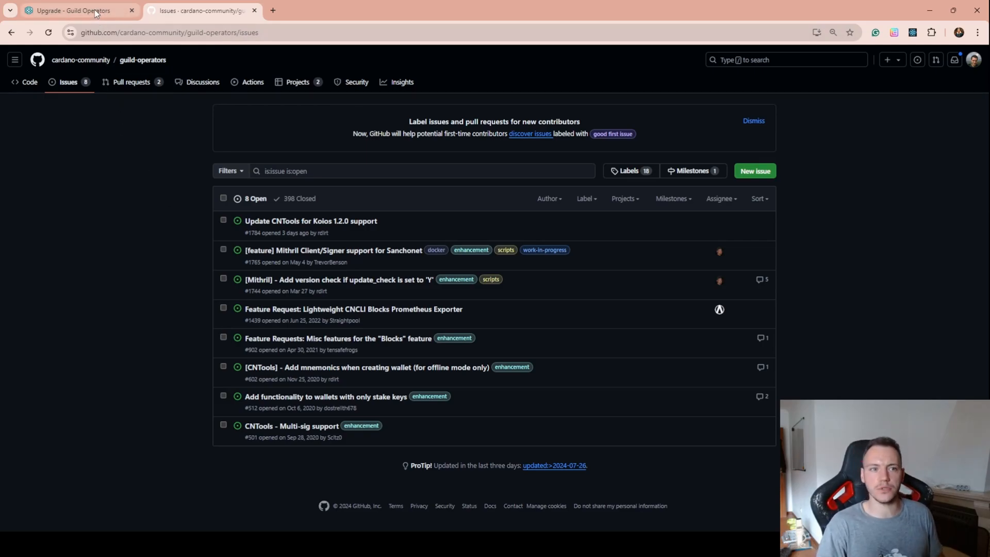
left_click(75, 11)
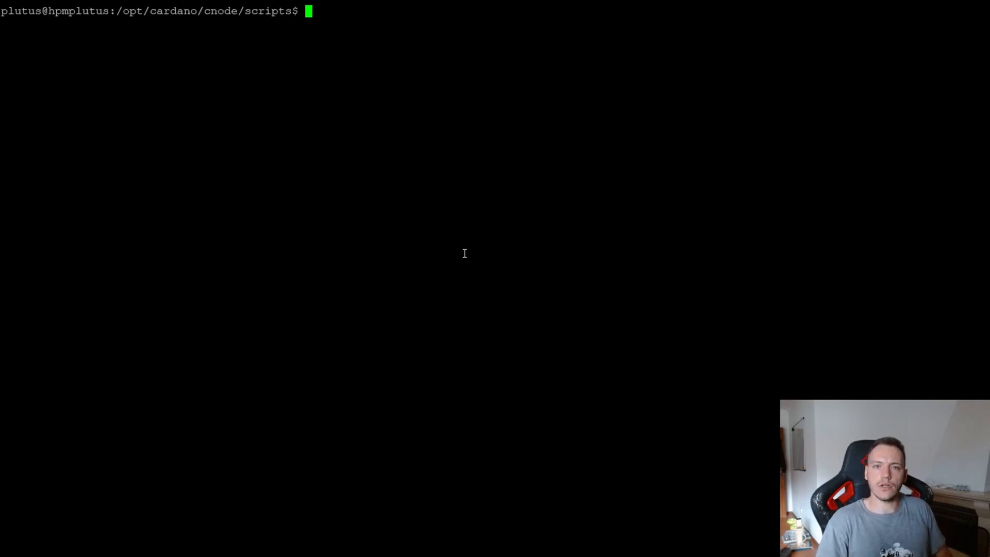
mouse_move(452, 281)
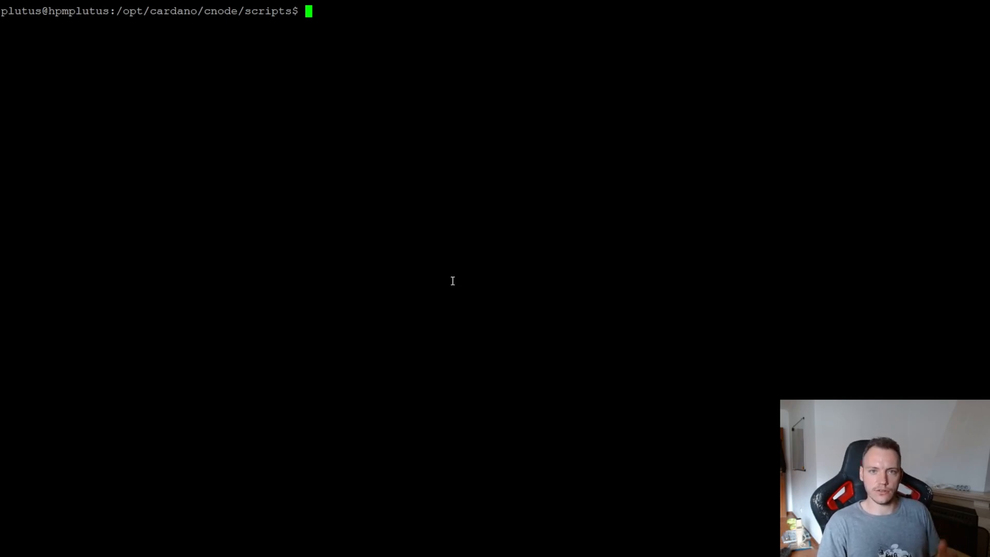